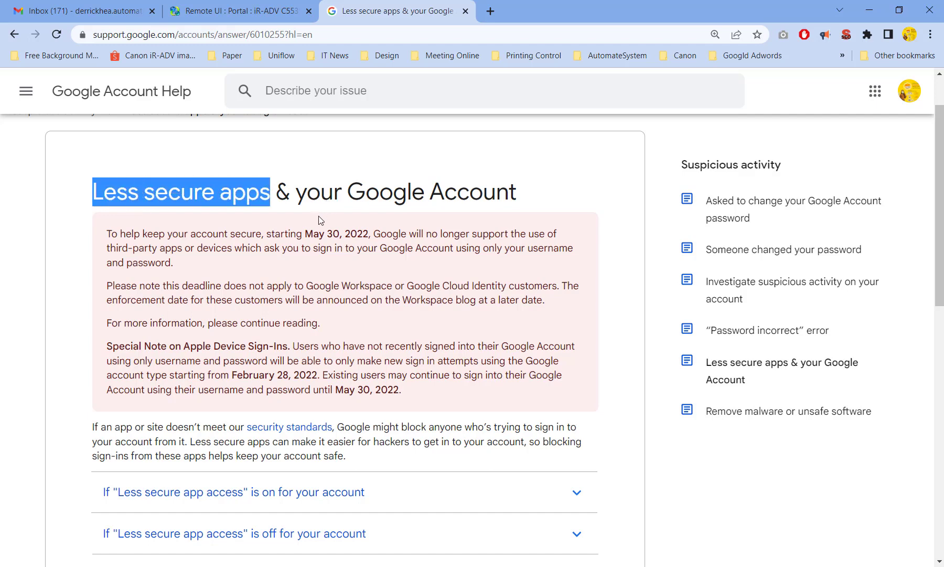
mouse_move(345, 244)
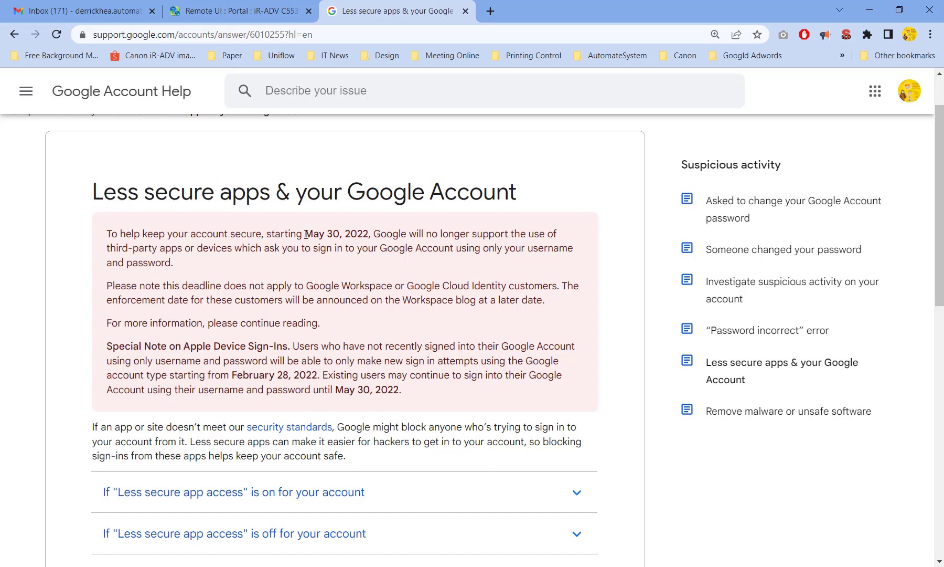
Switch to Gmail and open Account from the Google apps grid.
double_click(315, 234)
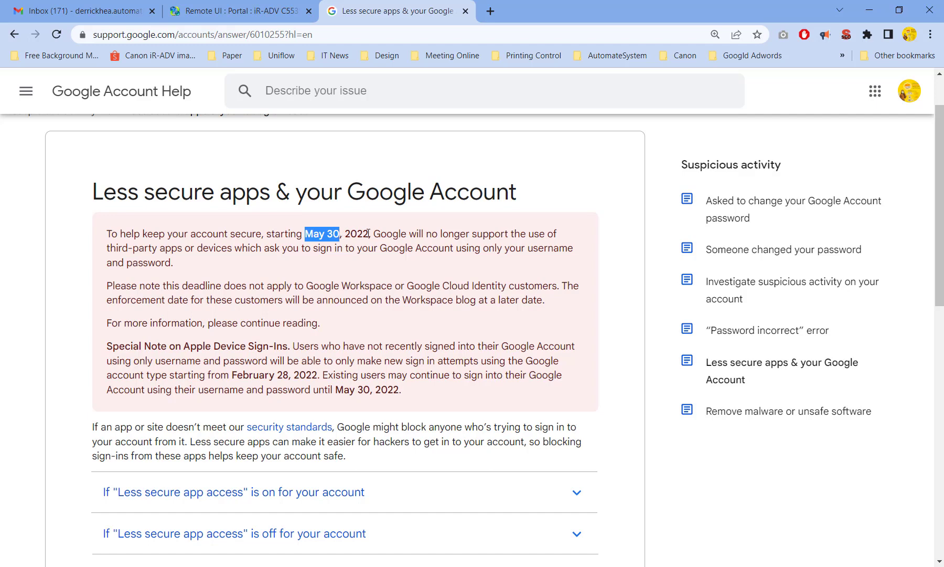
click(309, 234)
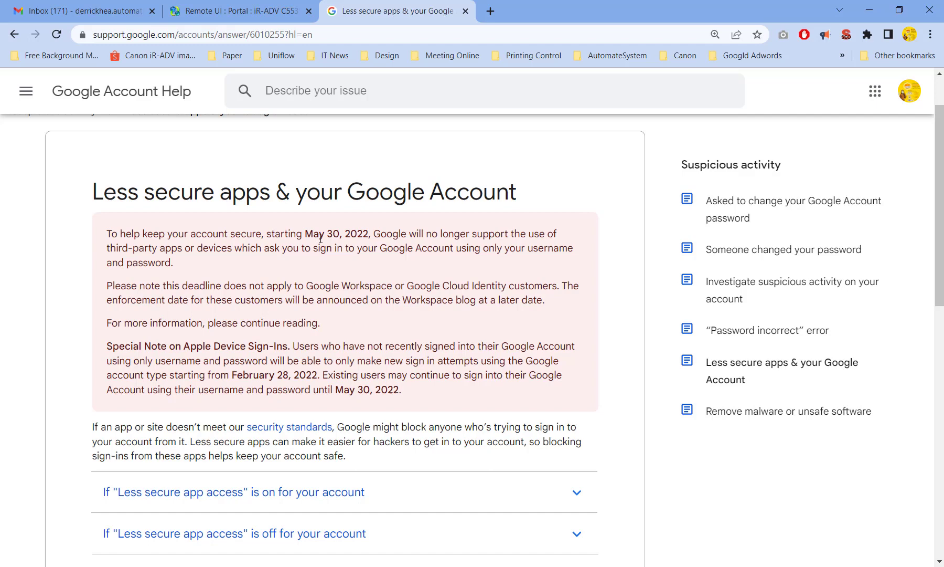
mouse_move(239, 62)
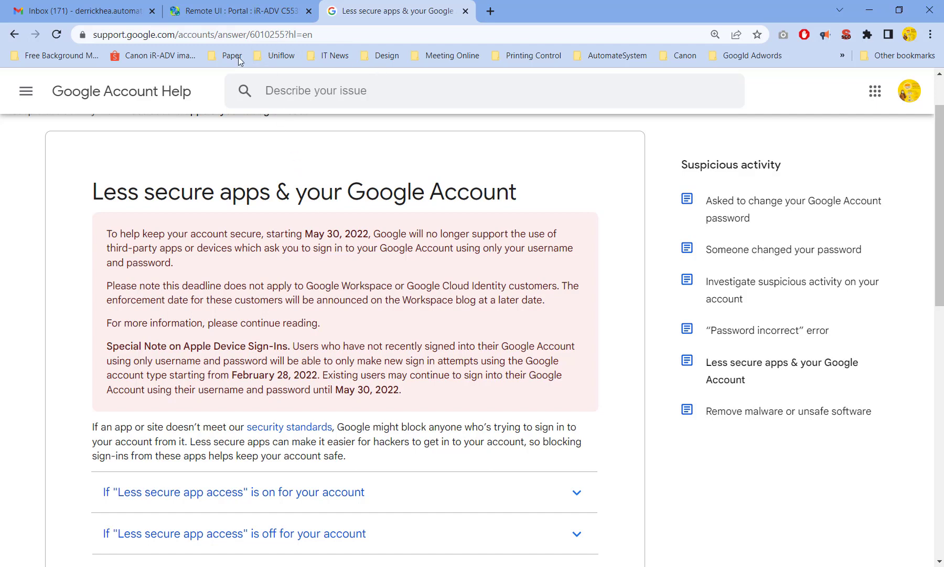
mouse_move(113, 14)
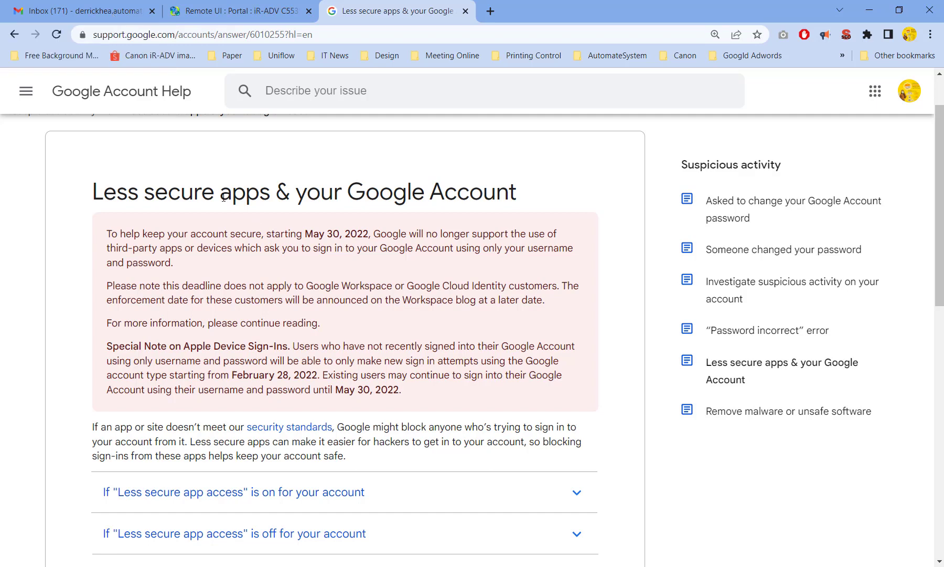
click(79, 11)
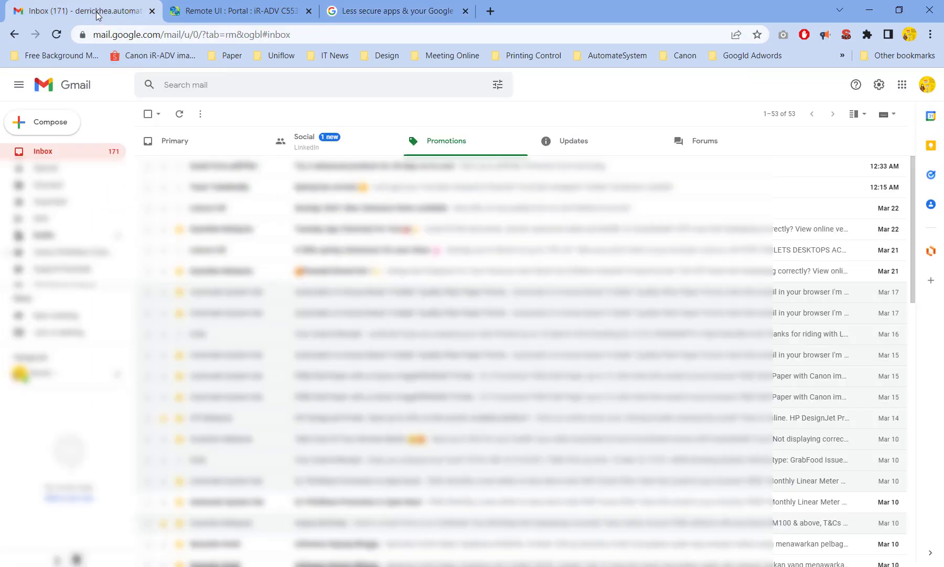
mouse_move(835, 87)
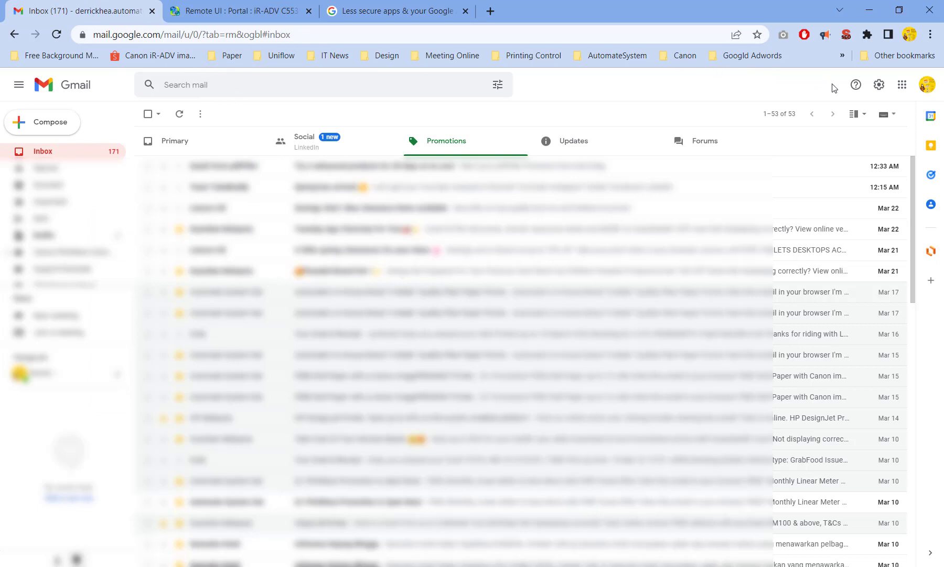
click(902, 85)
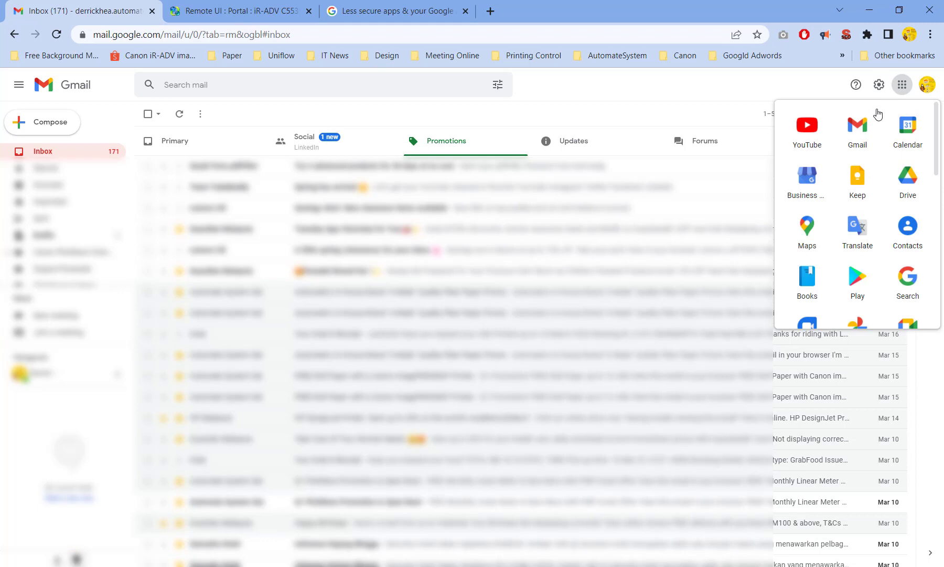
scroll(down, 3)
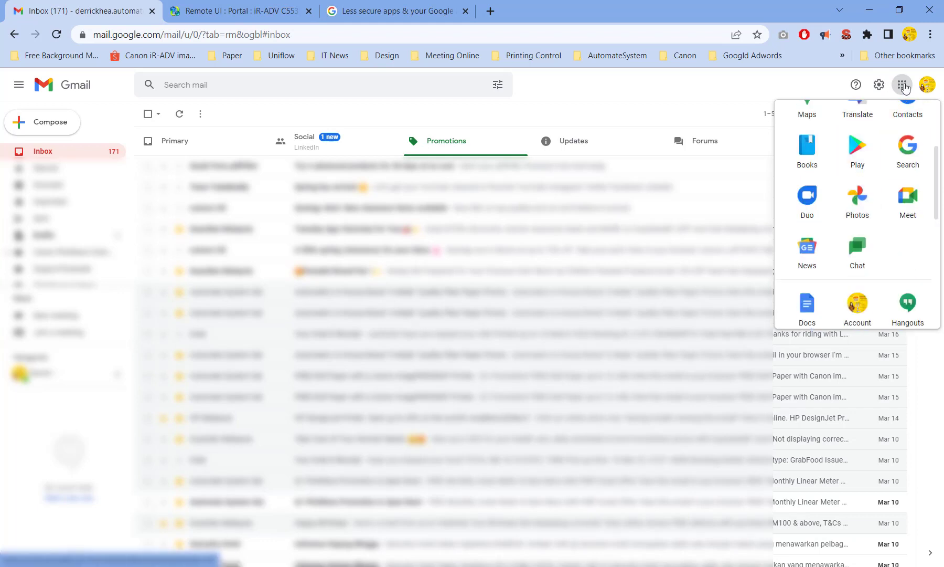
scroll(down, 3)
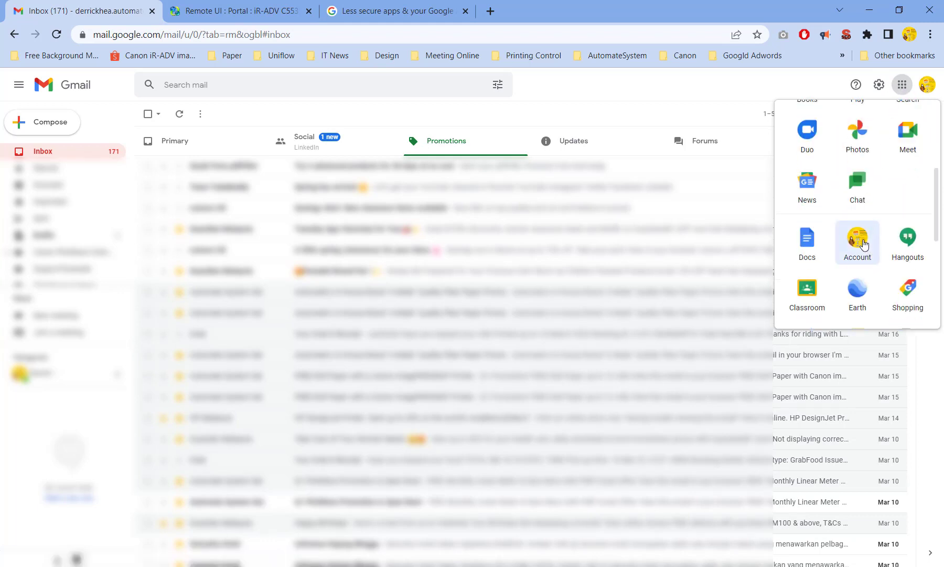
click(858, 240)
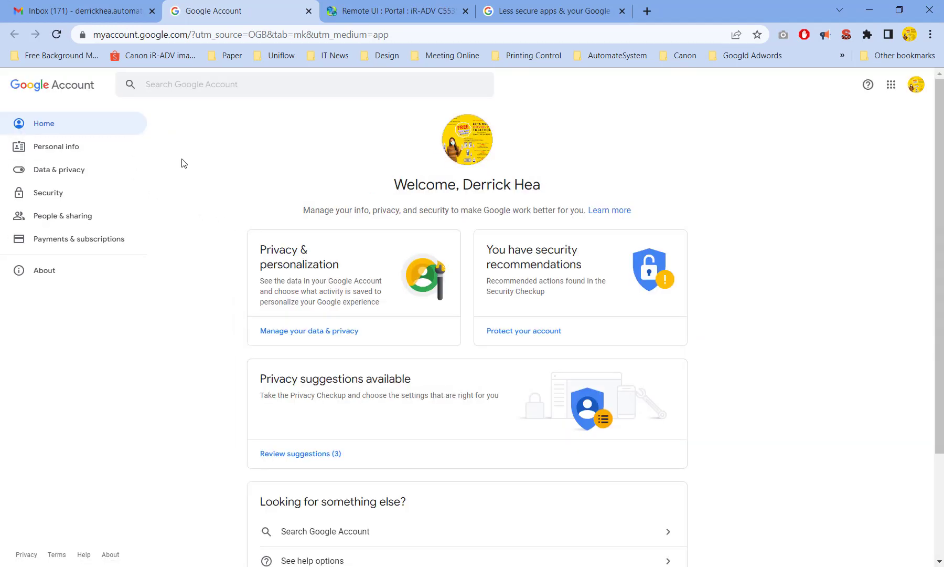
Open the Security page and scroll to the Signing in to Google section.
click(47, 192)
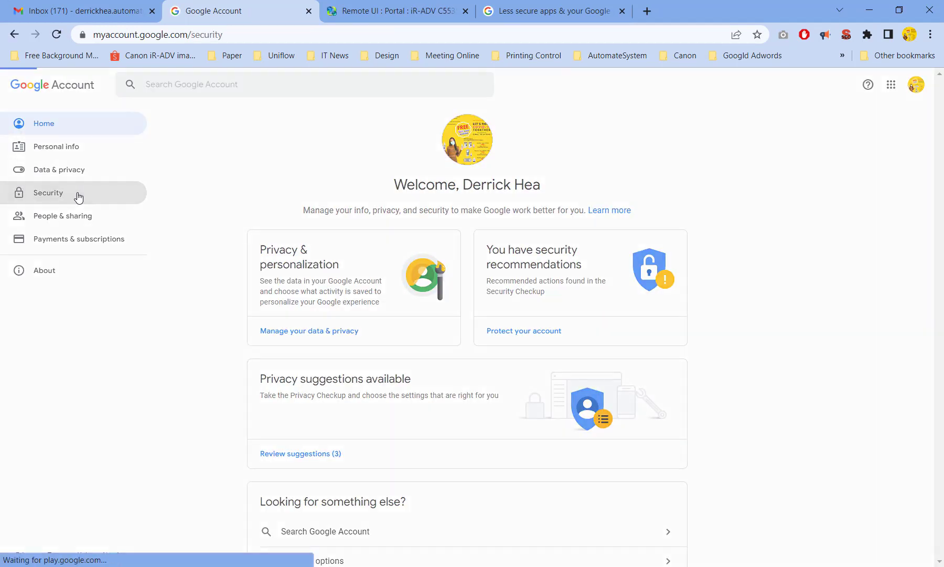
click(48, 193)
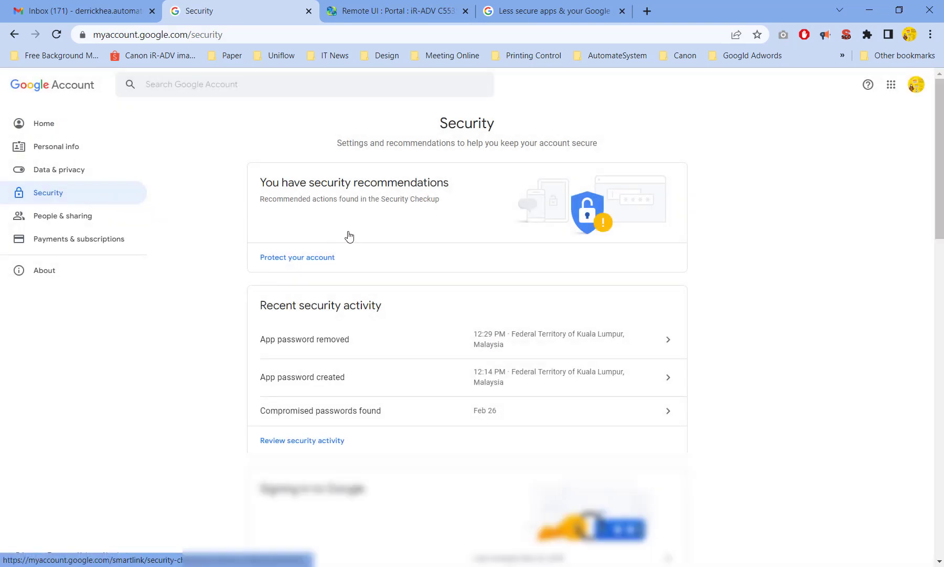
scroll(down, 3)
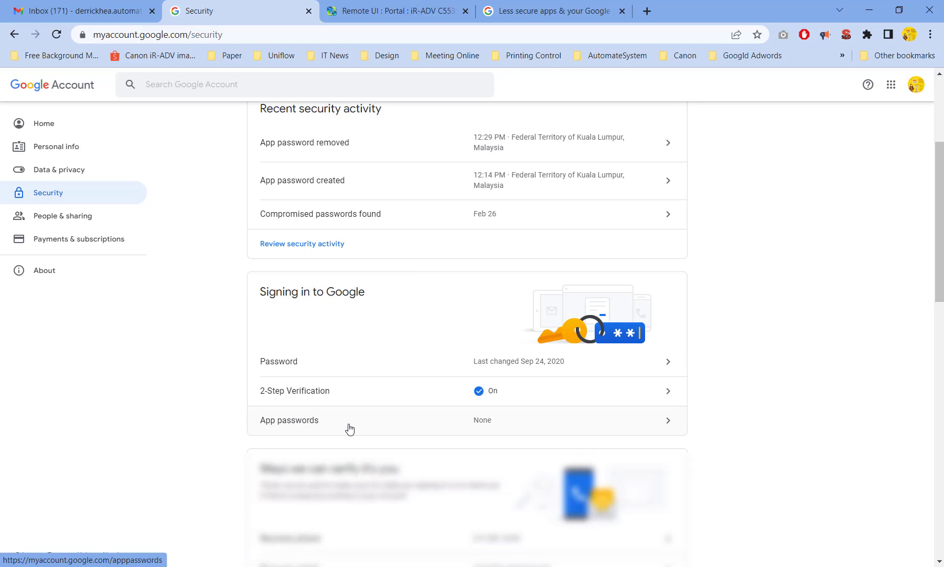
scroll(down, 3)
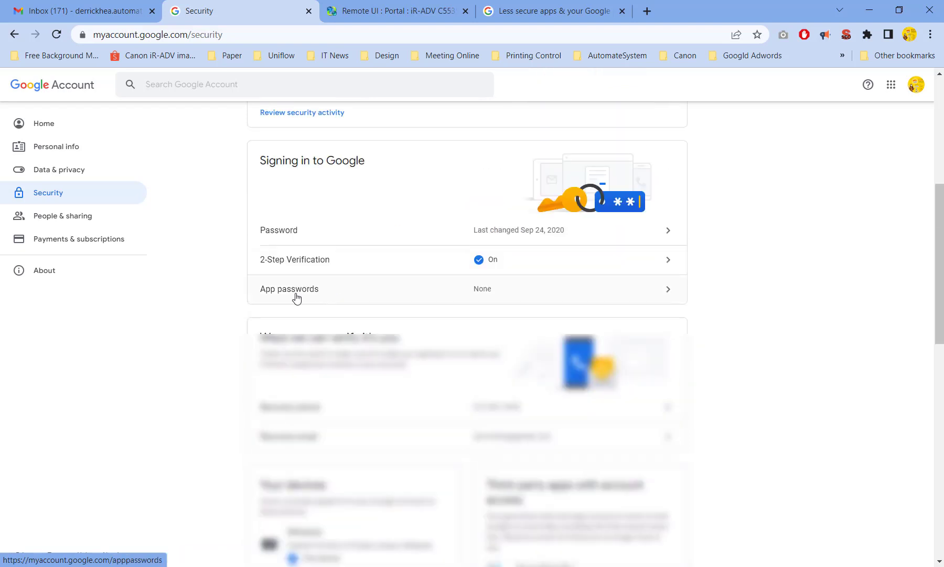
mouse_move(385, 292)
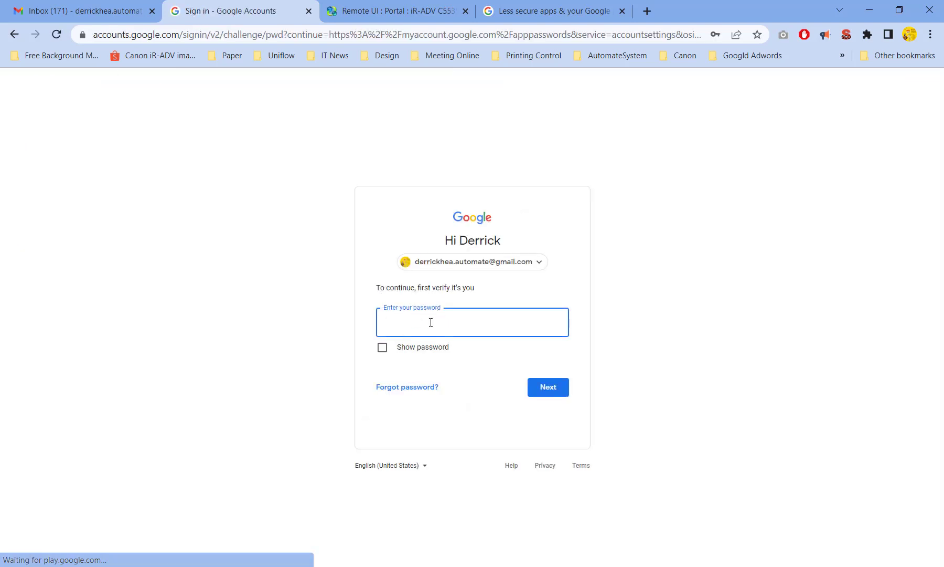
Enter the Google account password and submit it to reach App passwords.
text(•)
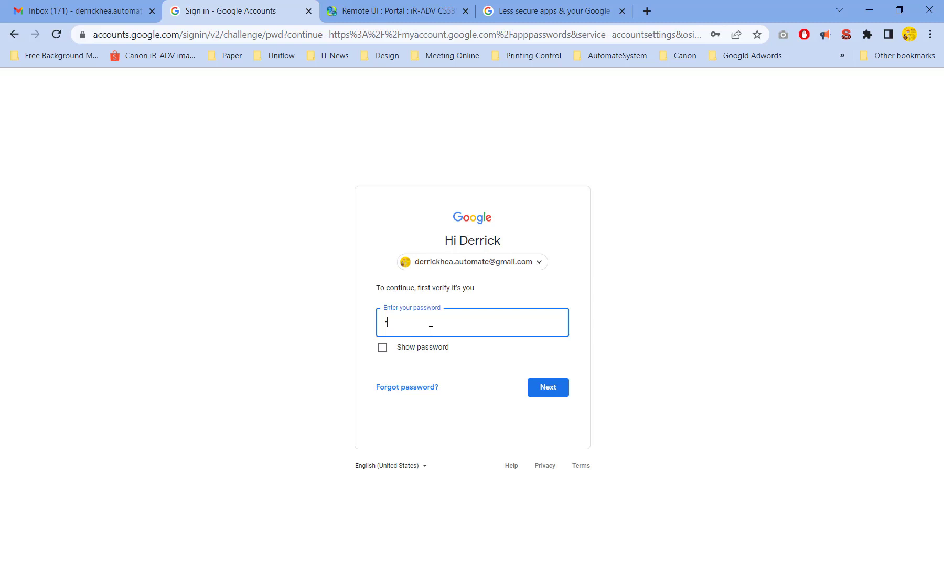
text(password)
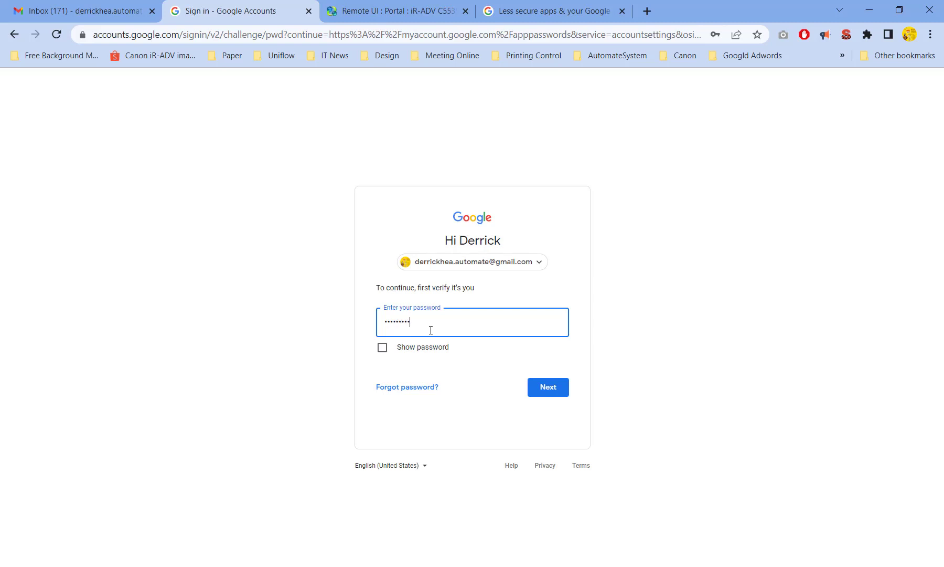
click(548, 386)
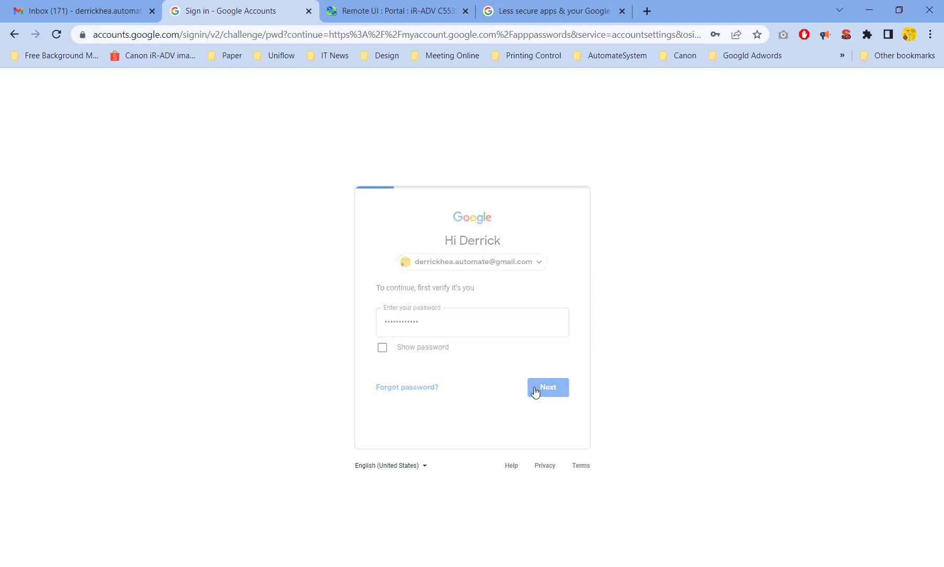
click(548, 387)
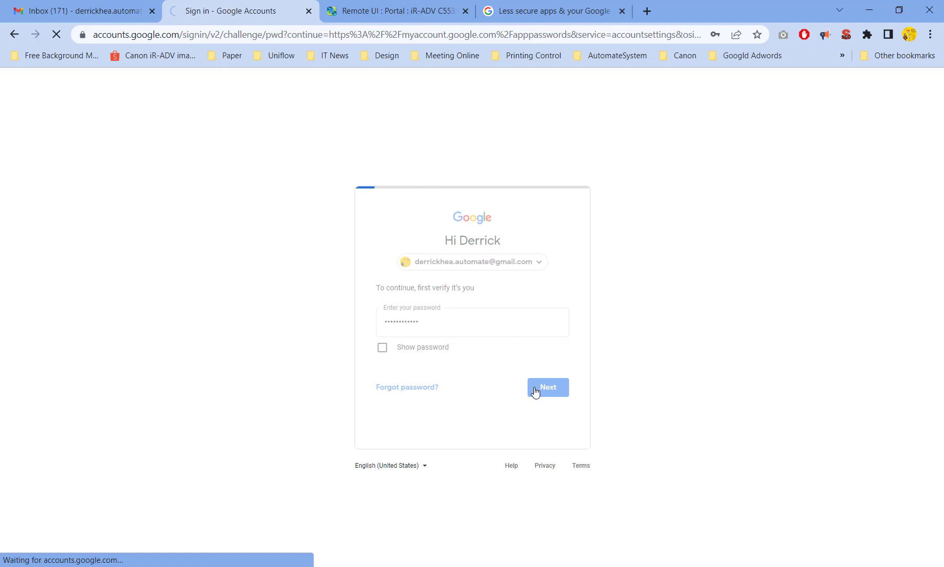
click(548, 388)
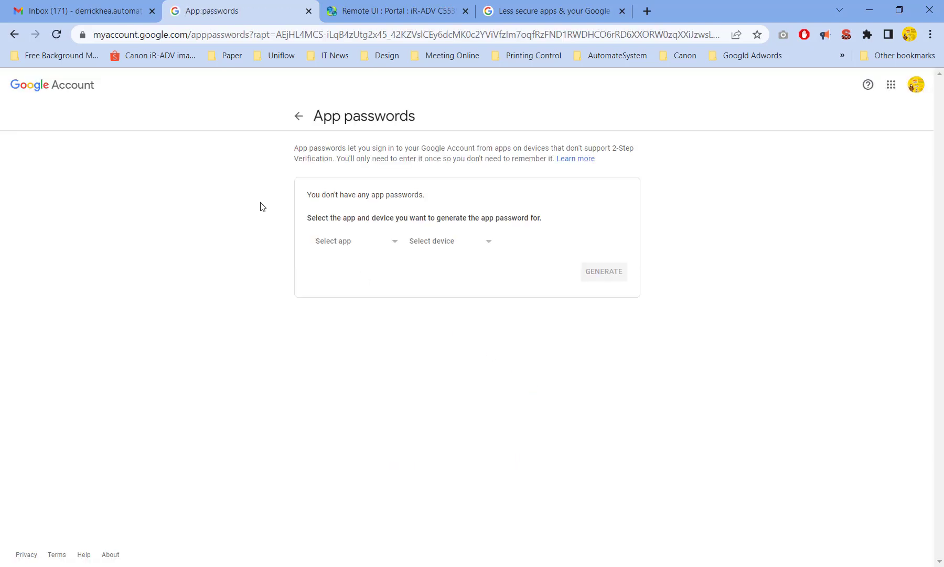
mouse_move(396, 244)
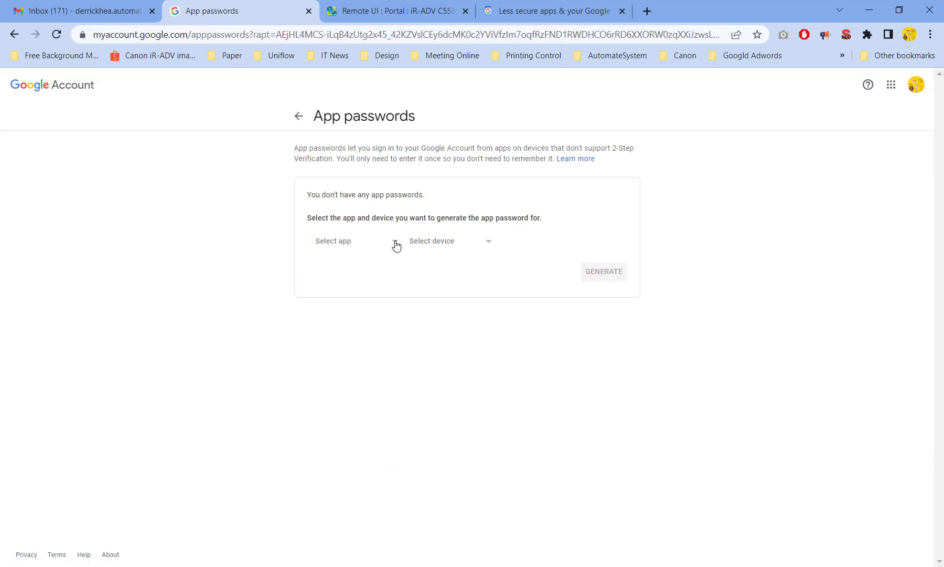
Generate an app password with the custom name 'Canon Copier'.
click(333, 241)
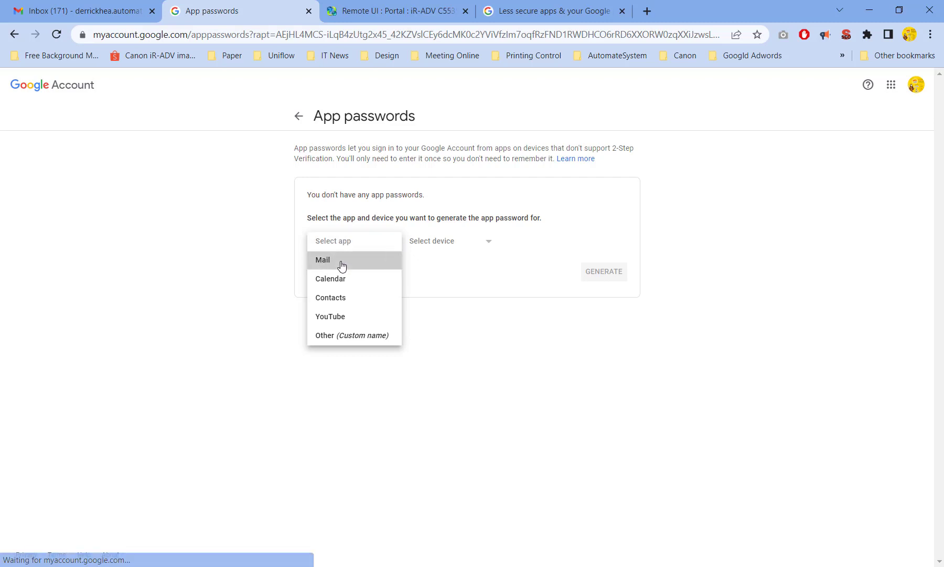
click(323, 260)
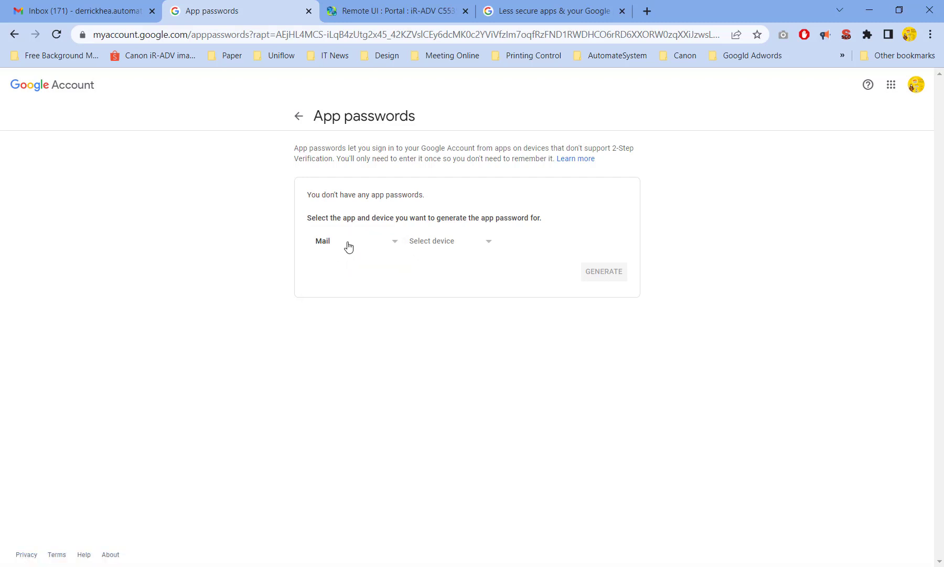
click(447, 240)
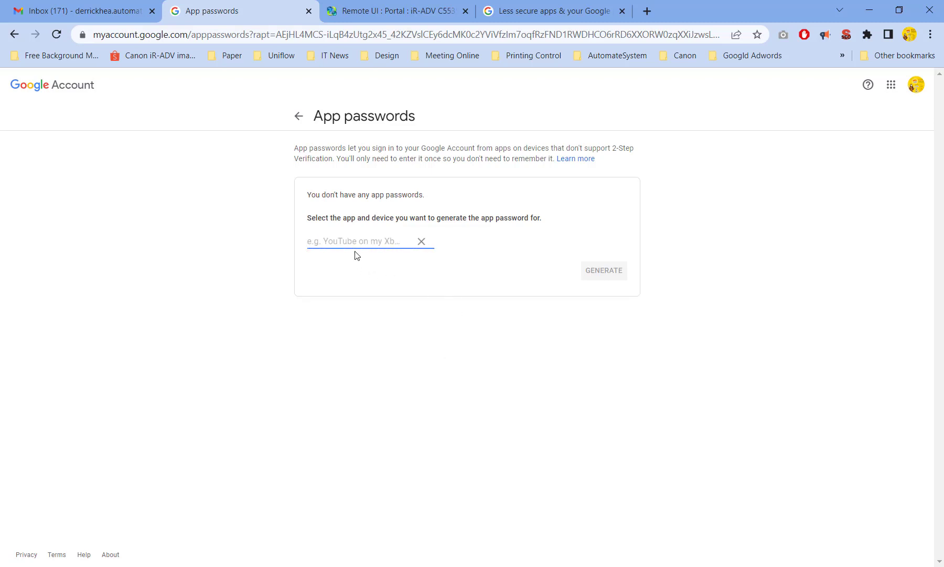
text(Canon)
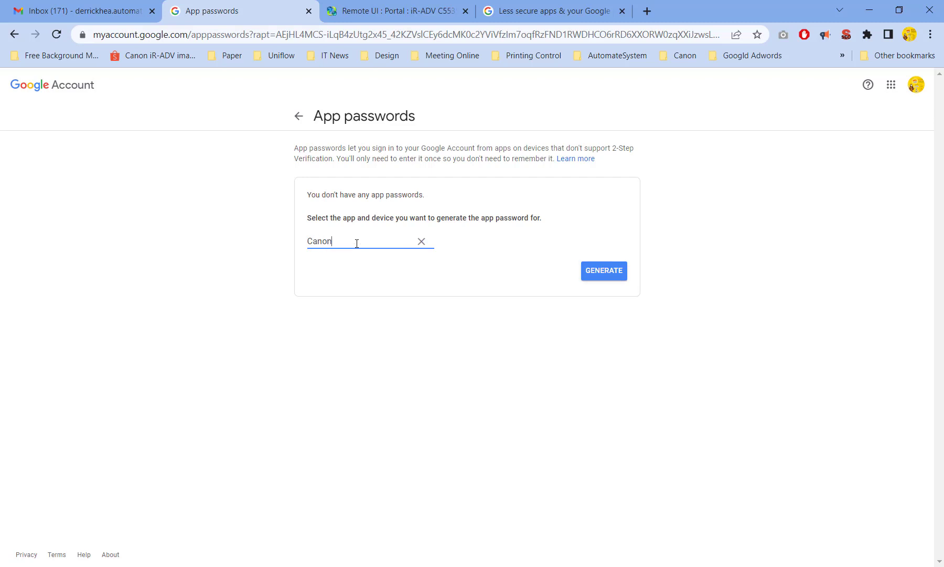
text(Copier)
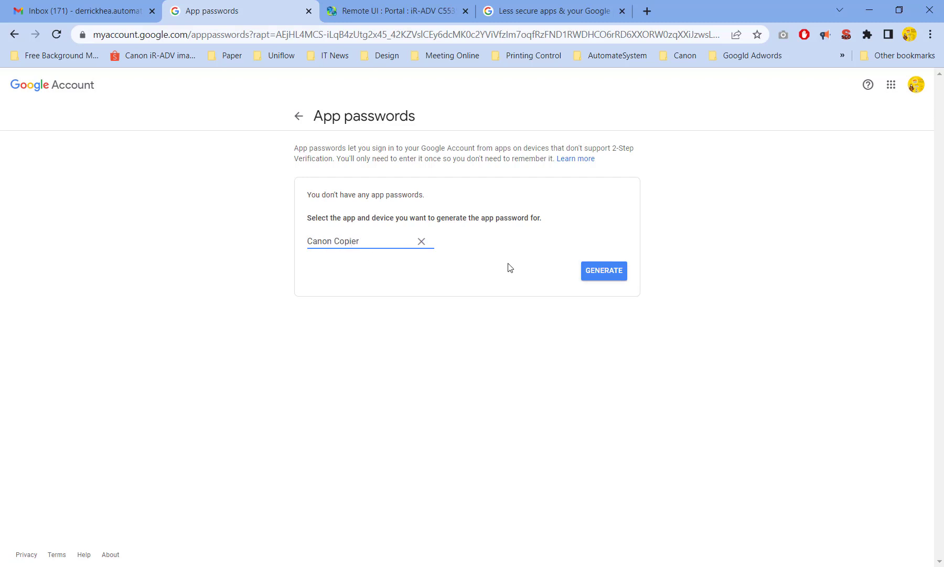
click(604, 271)
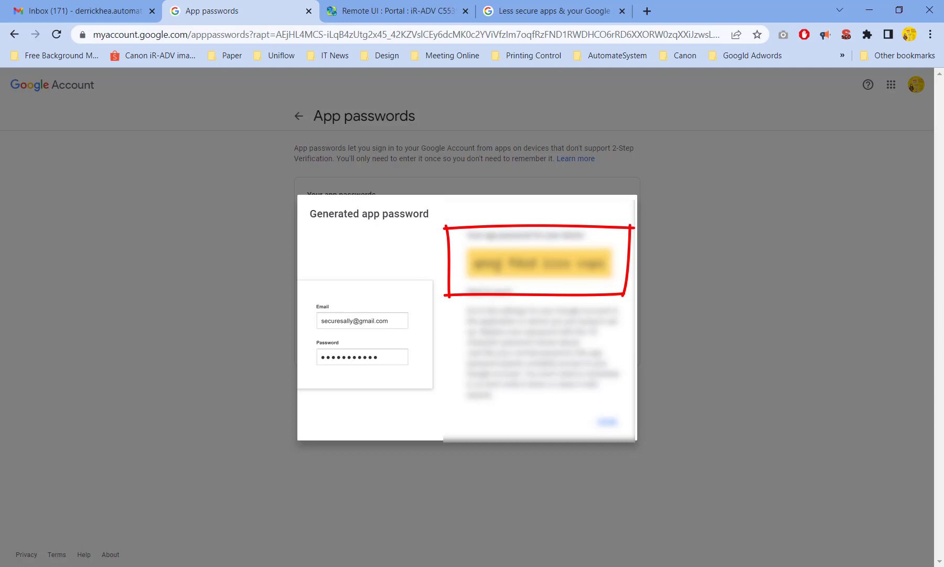
mouse_move(423, 22)
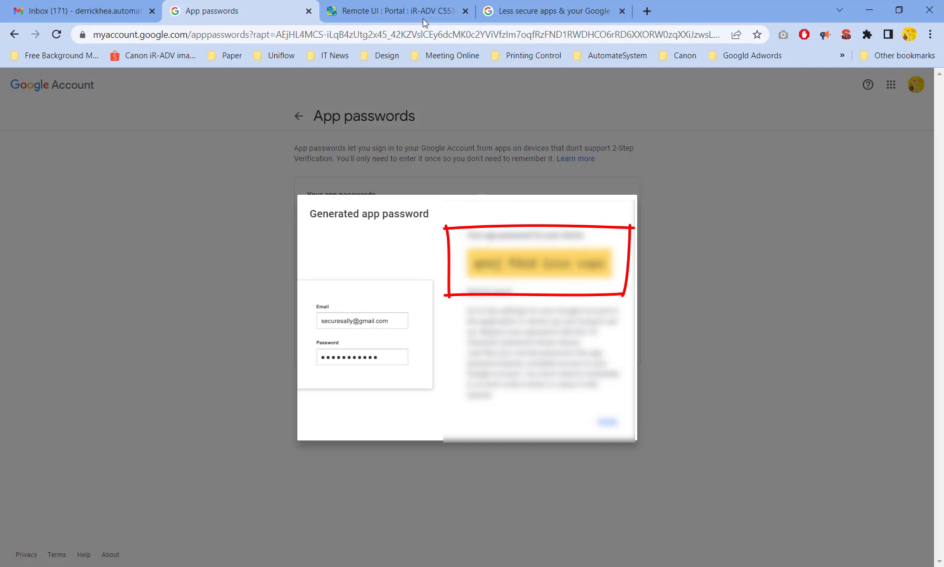
Switch to the Remote UI : Portal tab, leaving the app password dialog open.
click(396, 11)
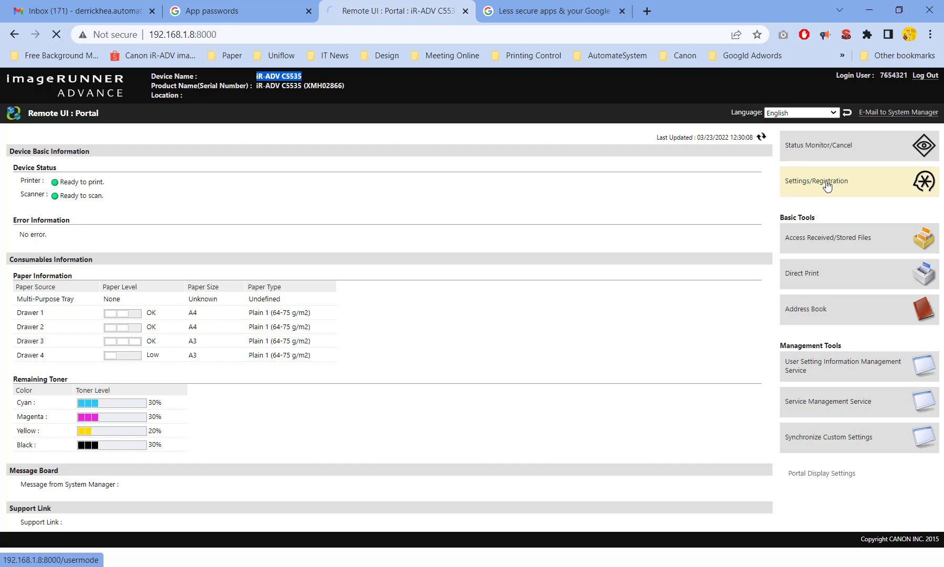
Go to Settings/Registration > Send > Network Settings - E-Mail/I-Fax Settings.
click(817, 181)
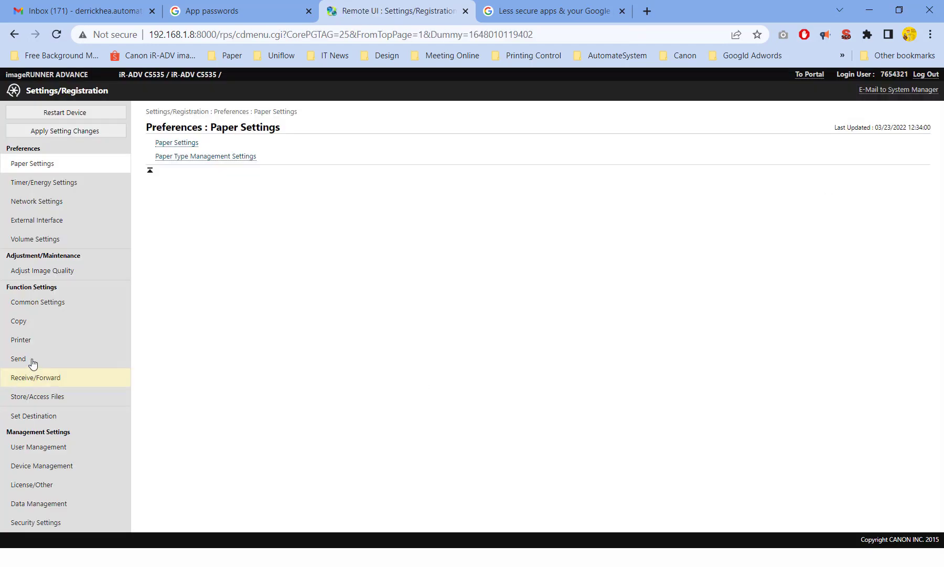
click(18, 358)
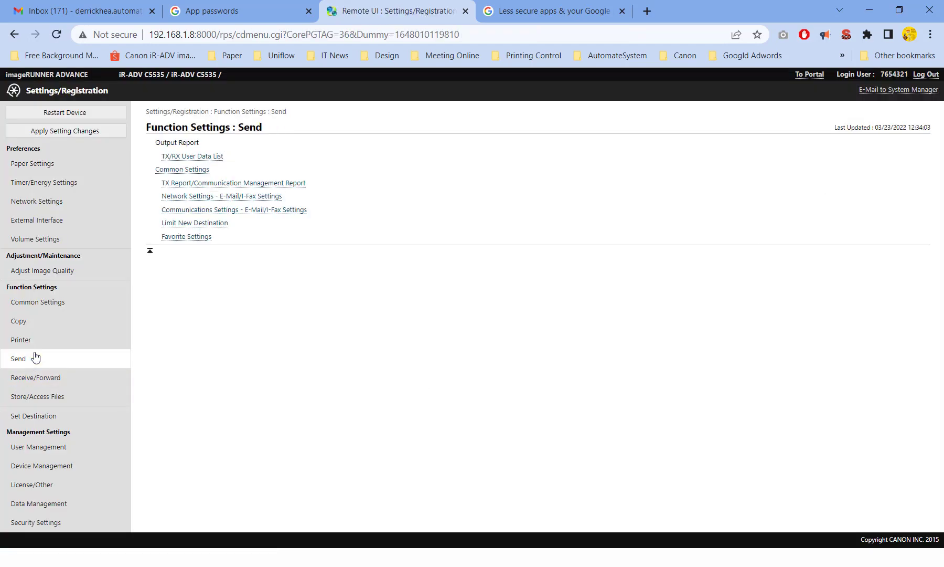
mouse_move(206, 200)
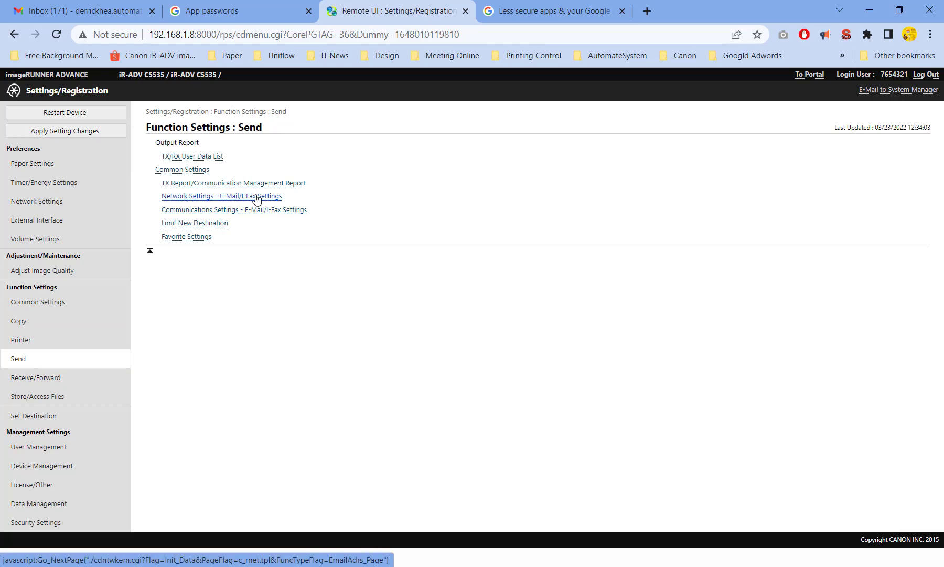
click(221, 195)
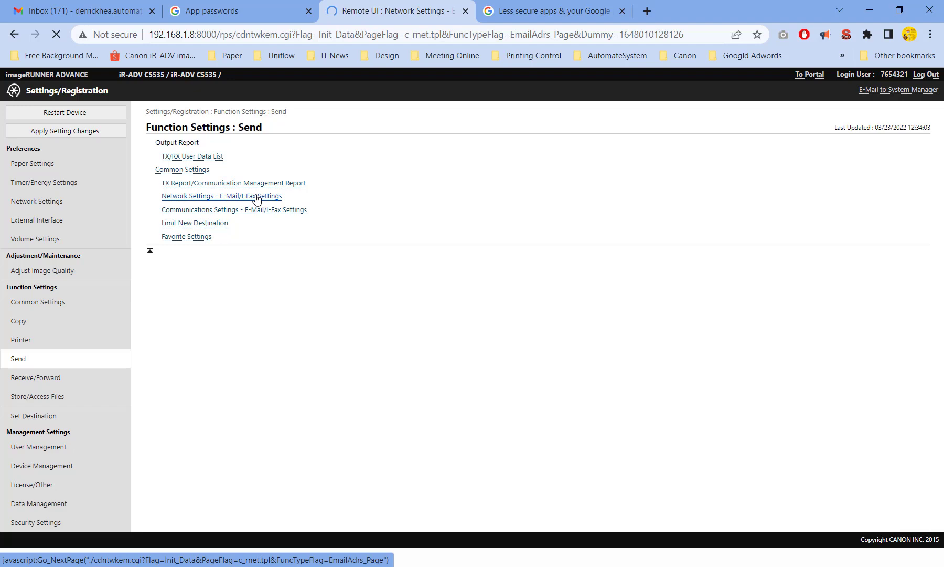
click(221, 196)
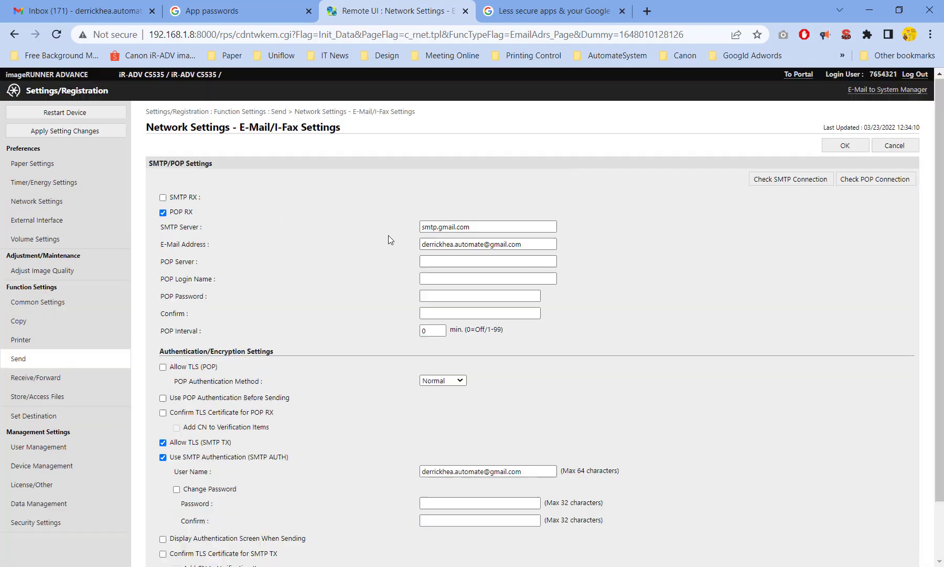
scroll(down, 3)
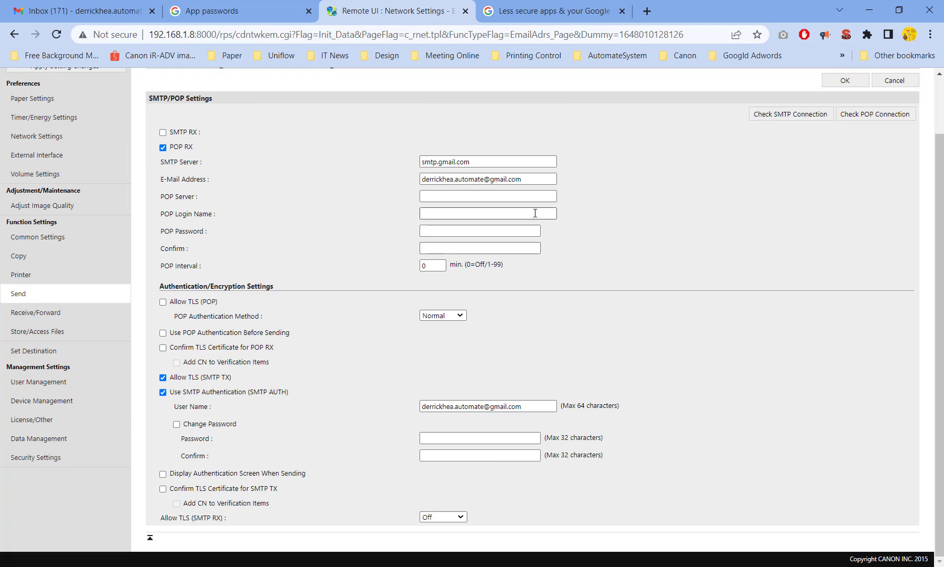
click(487, 179)
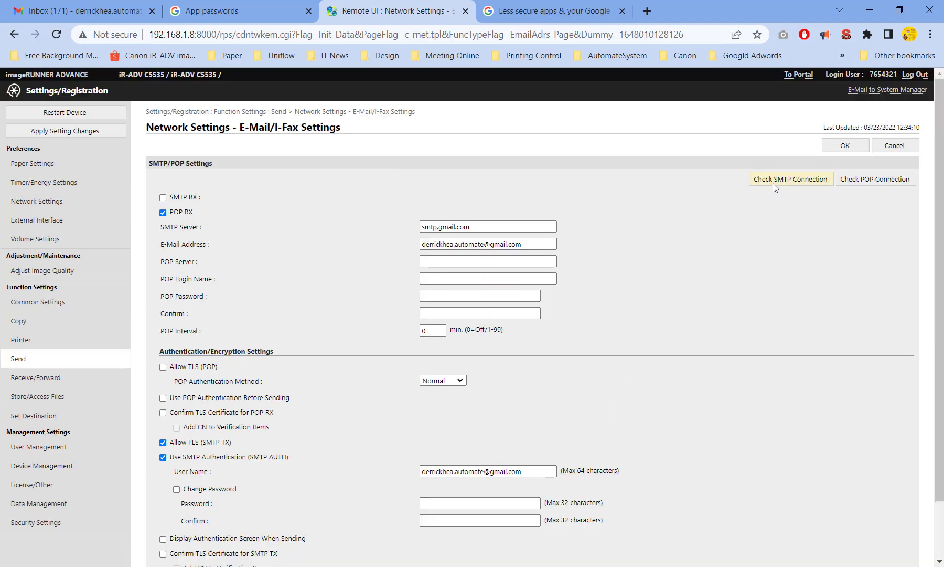
click(790, 179)
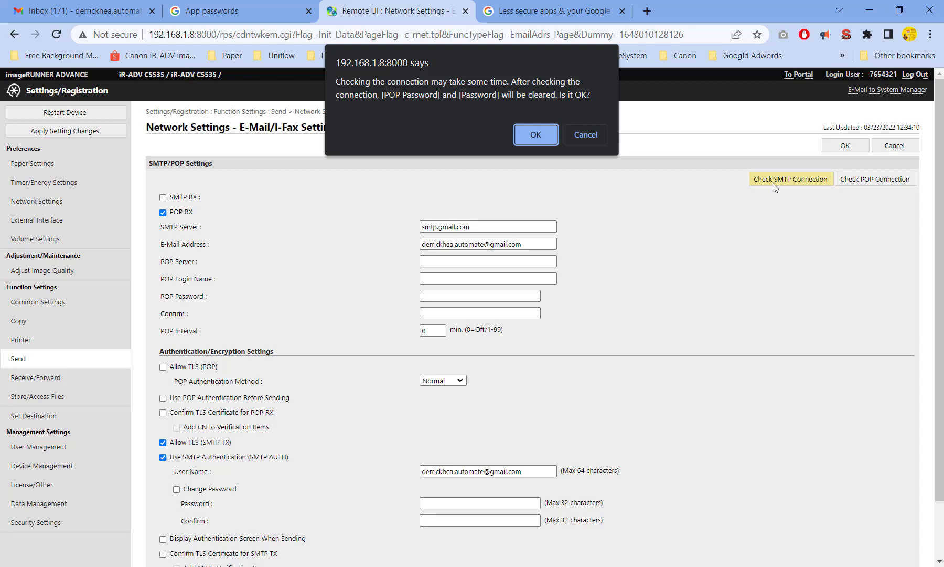
click(535, 134)
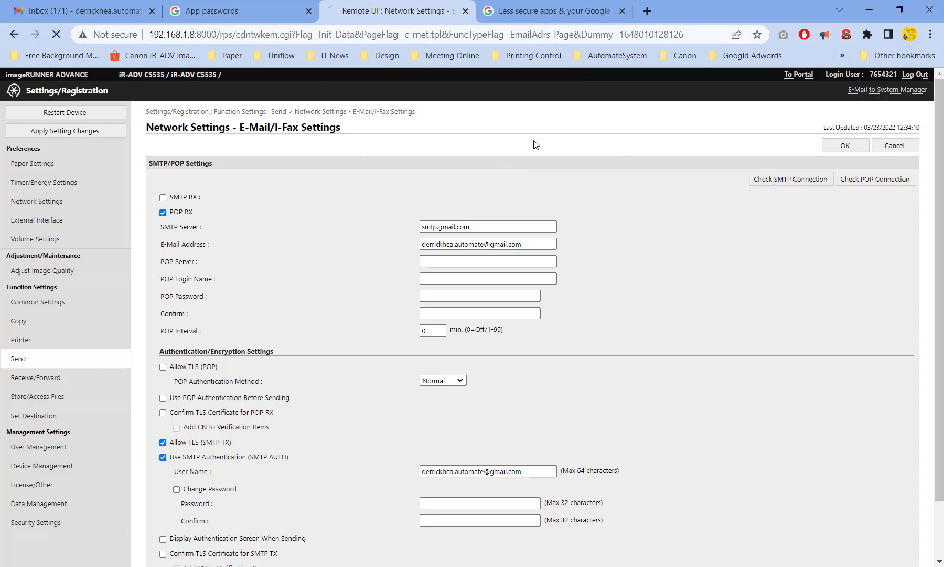
mouse_move(538, 156)
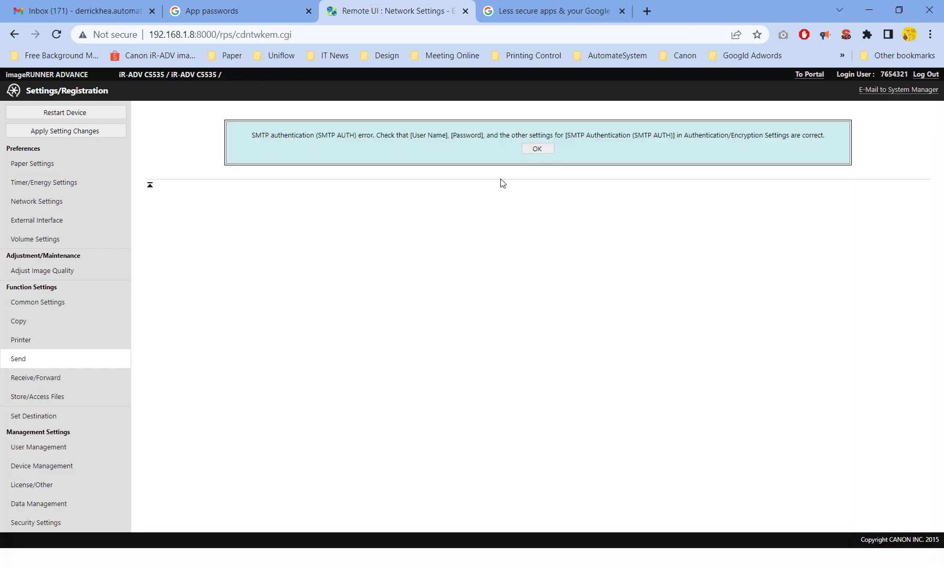
drag(252, 134, 529, 135)
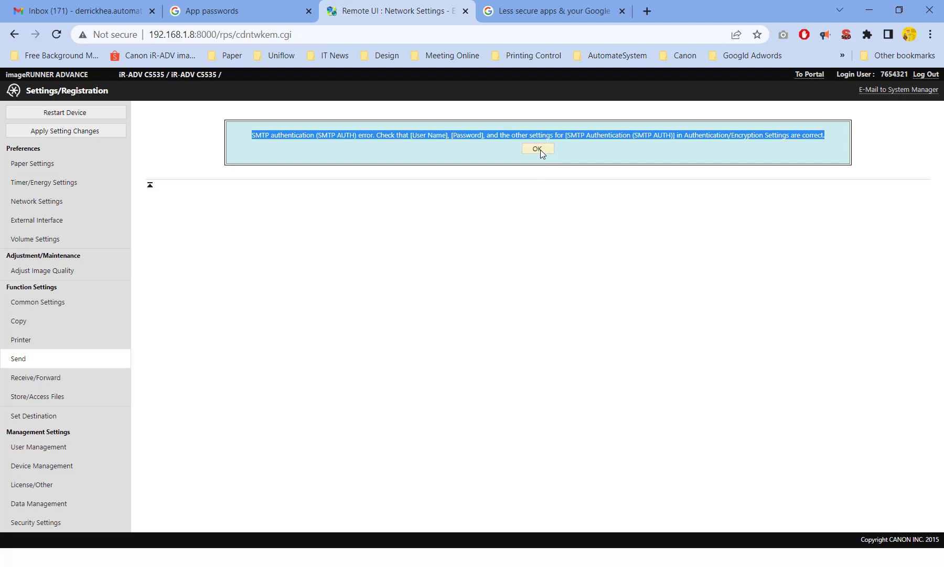
click(538, 149)
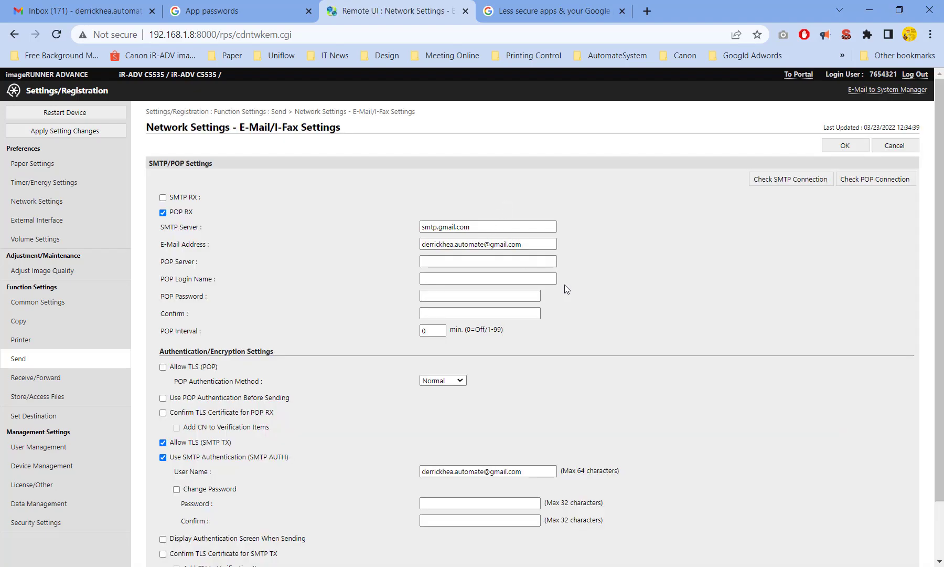
scroll(down, 3)
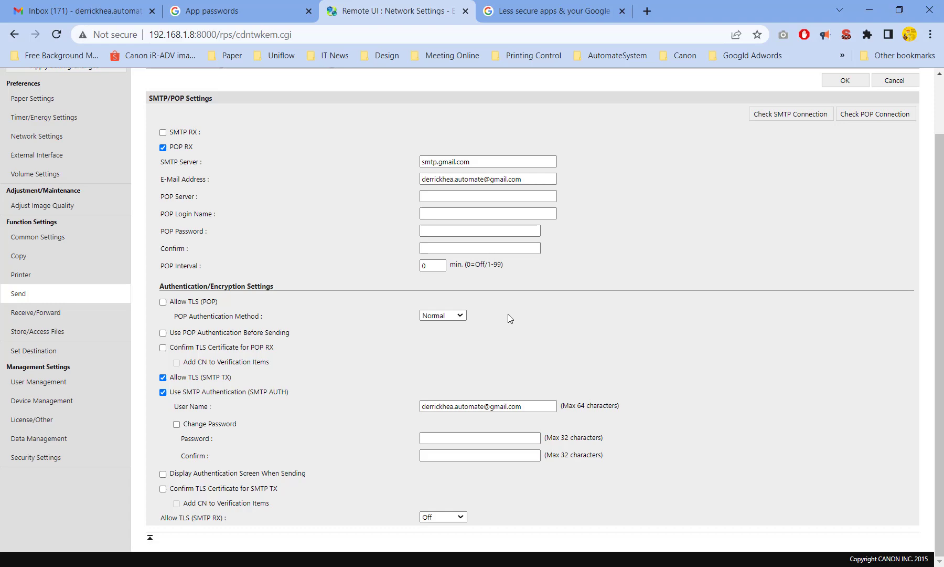
Tick Change Password for SMTP authentication in the e-mail settings.
click(234, 11)
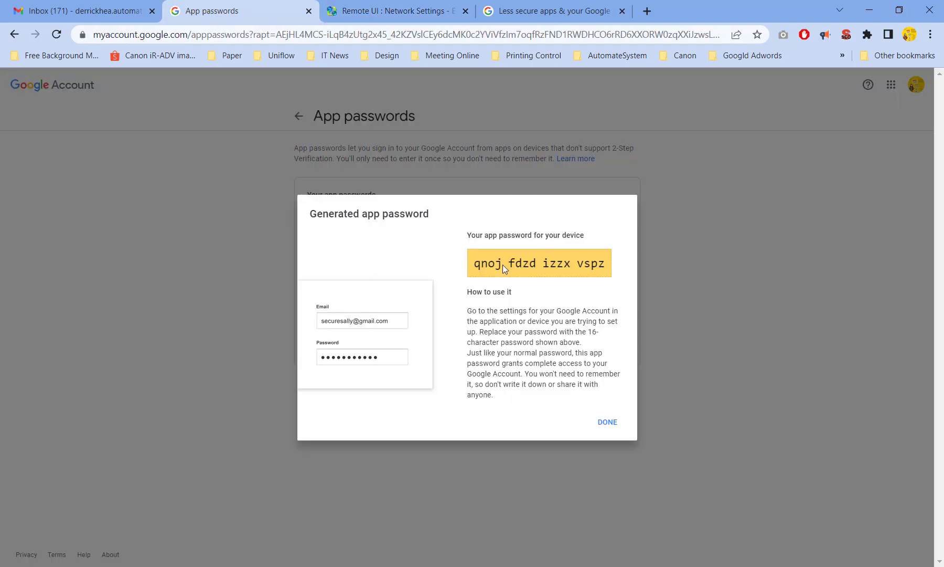
click(401, 11)
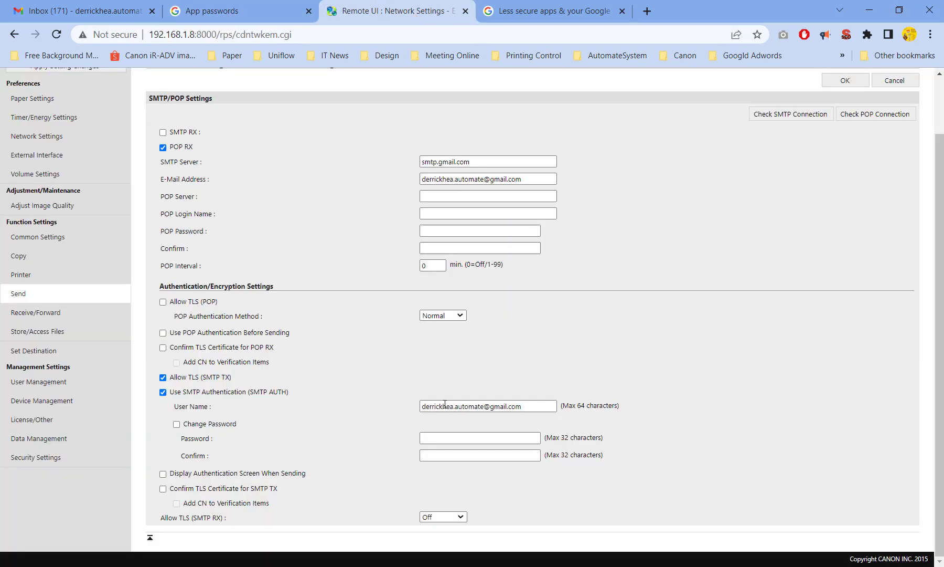
click(174, 424)
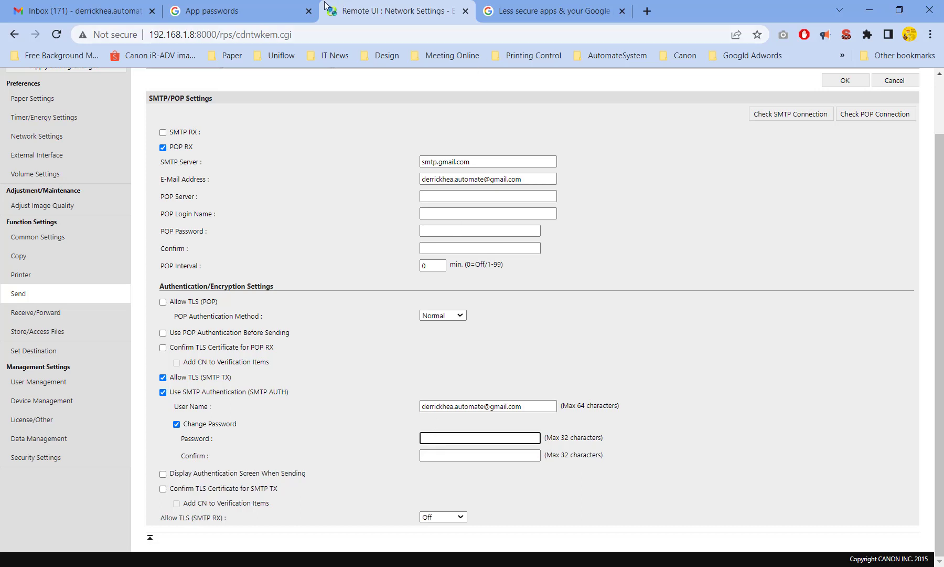
Copy the app password via Notepad and paste it into the password fields.
click(224, 11)
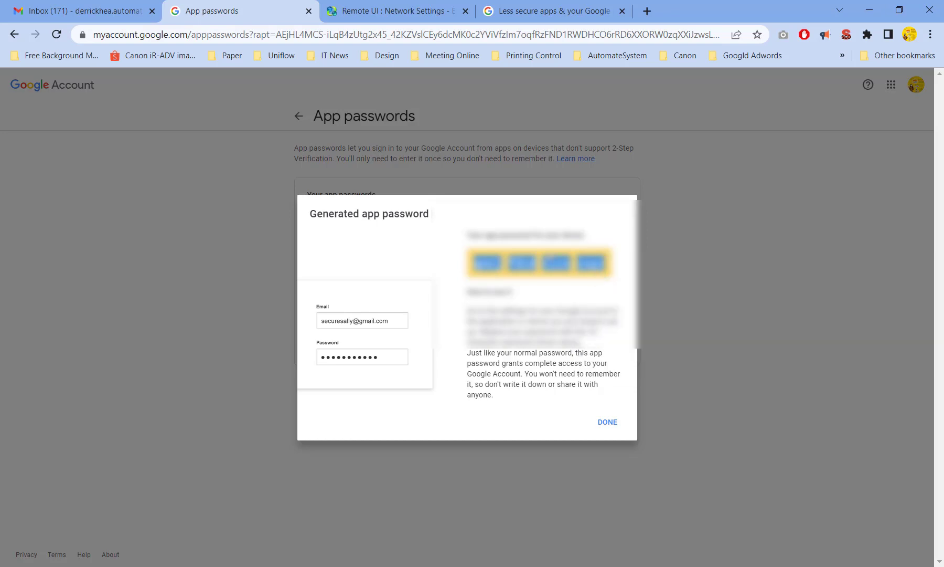
text(notepad)
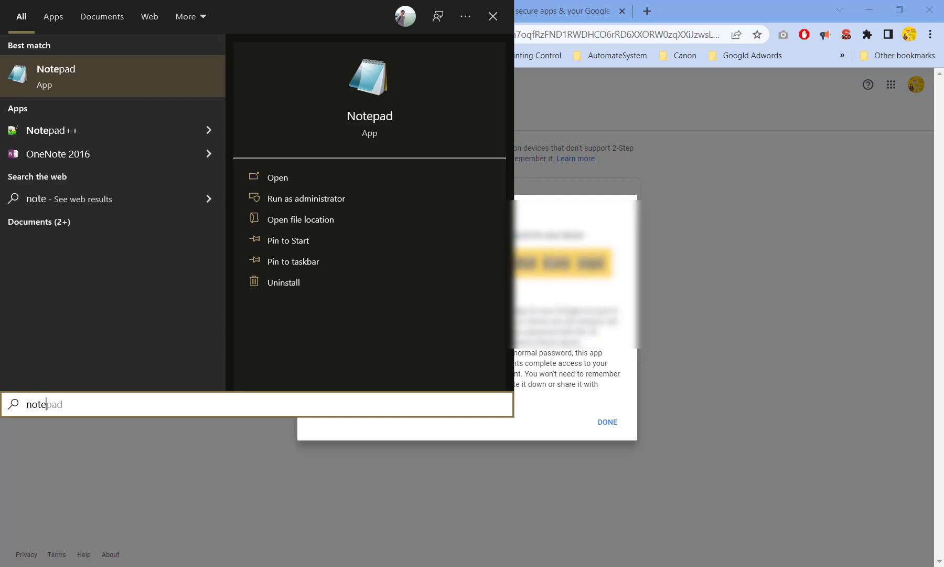
click(278, 177)
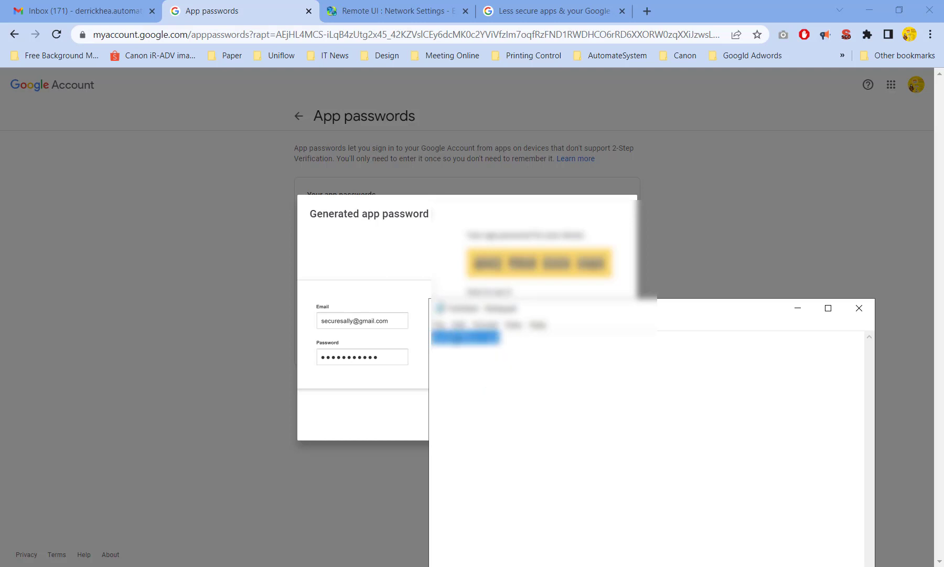
click(401, 10)
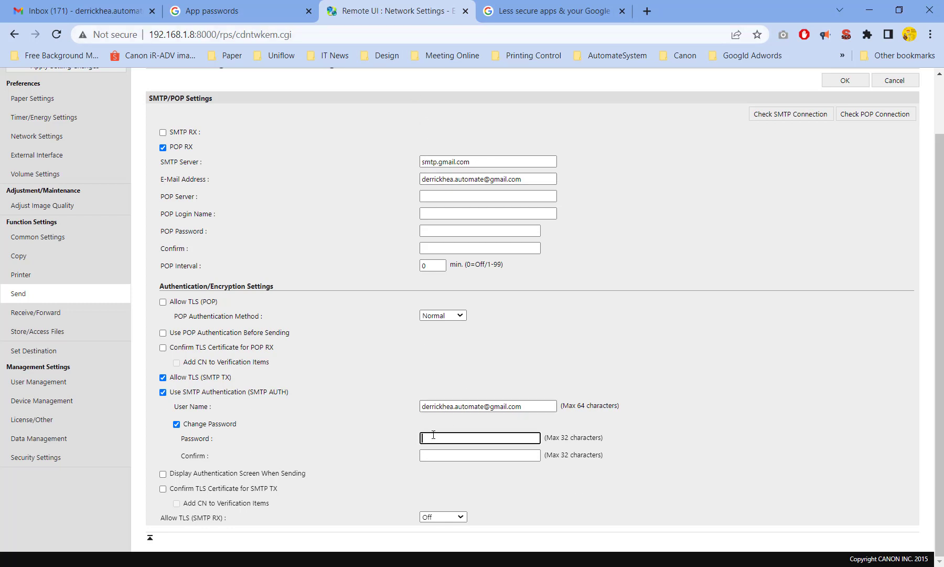
right_click(480, 437)
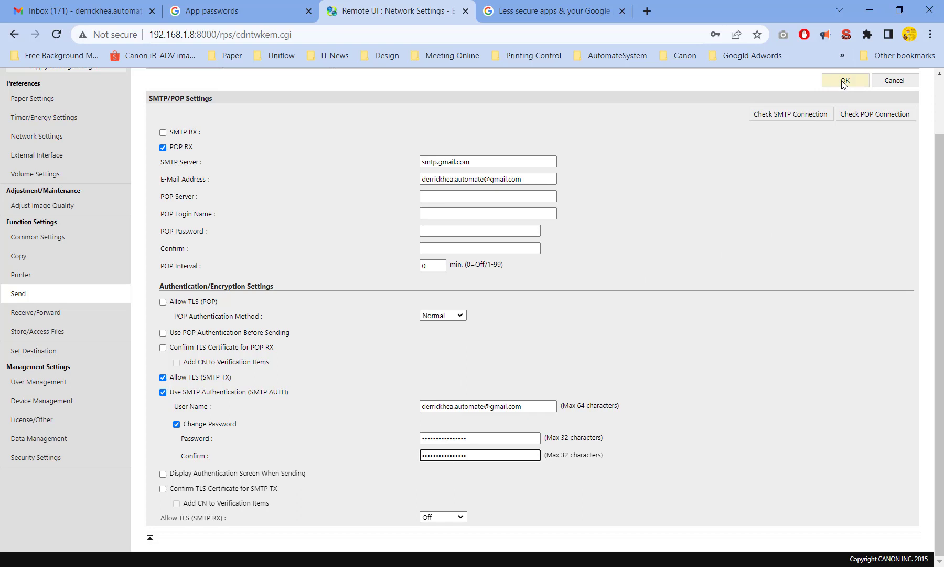
Save the new authentication settings and reopen the E-Mail/I-Fax settings.
click(846, 80)
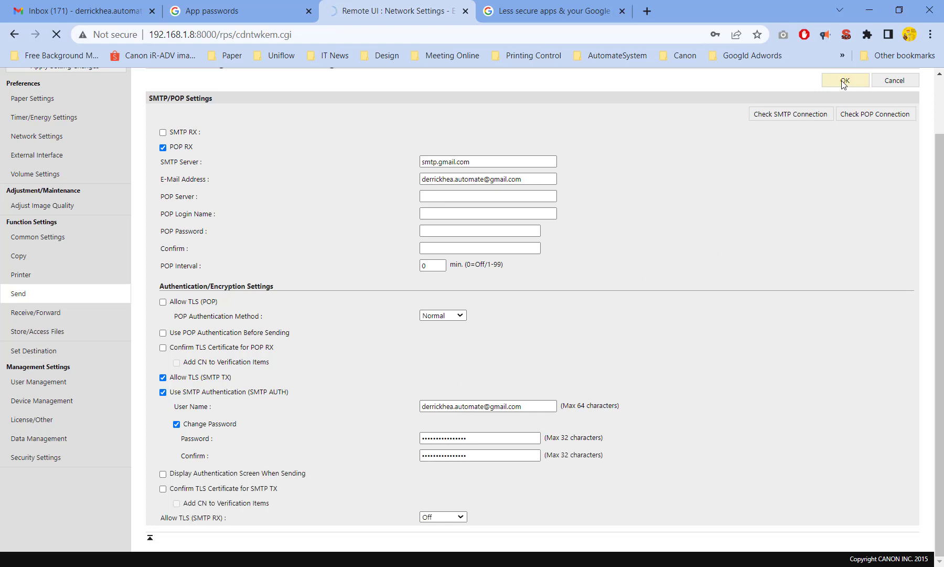
click(845, 80)
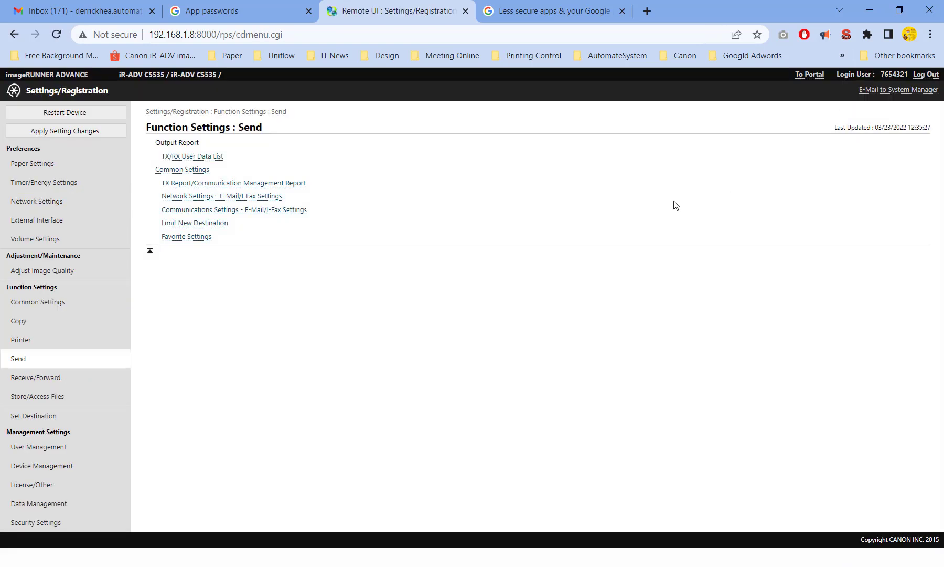
mouse_move(212, 200)
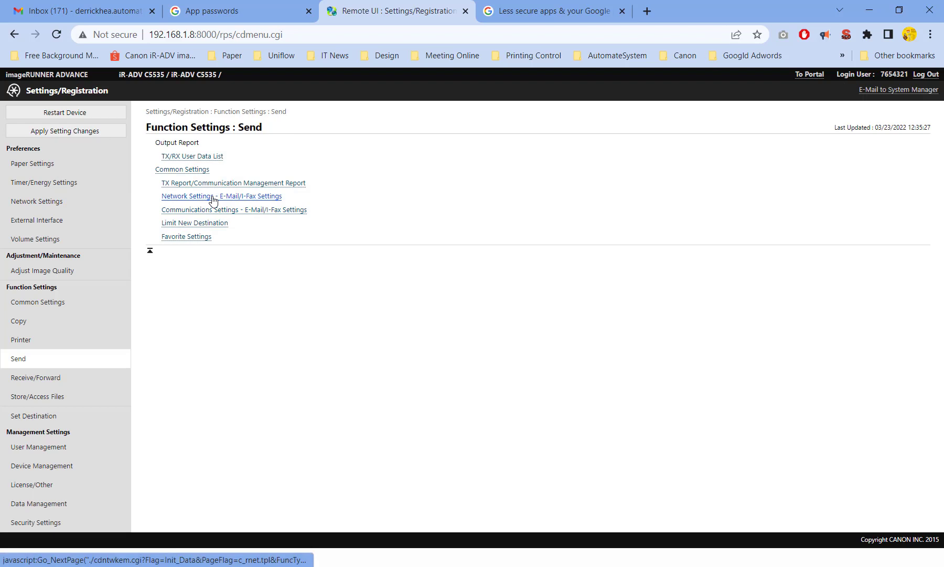
click(212, 196)
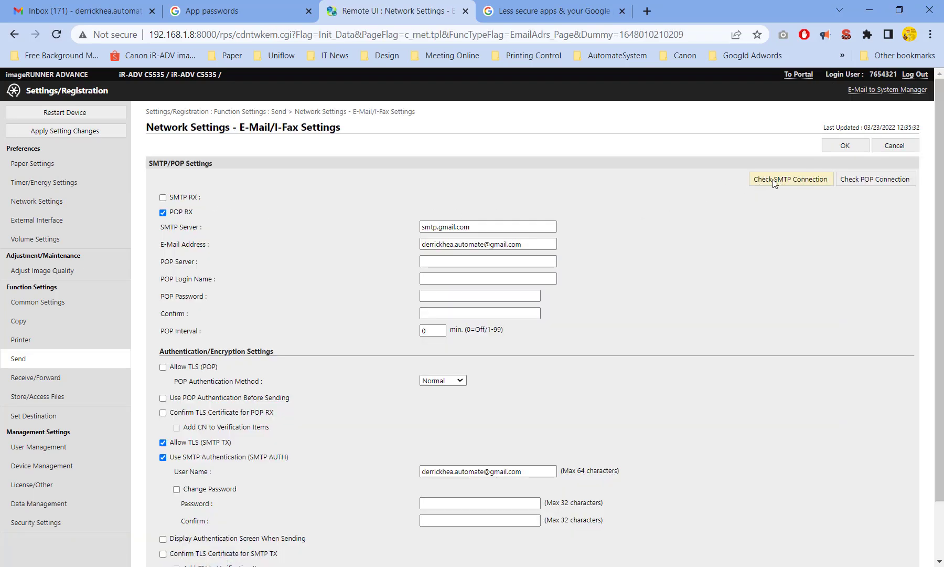
Run the SMTP connection check and dismiss the success message.
click(791, 179)
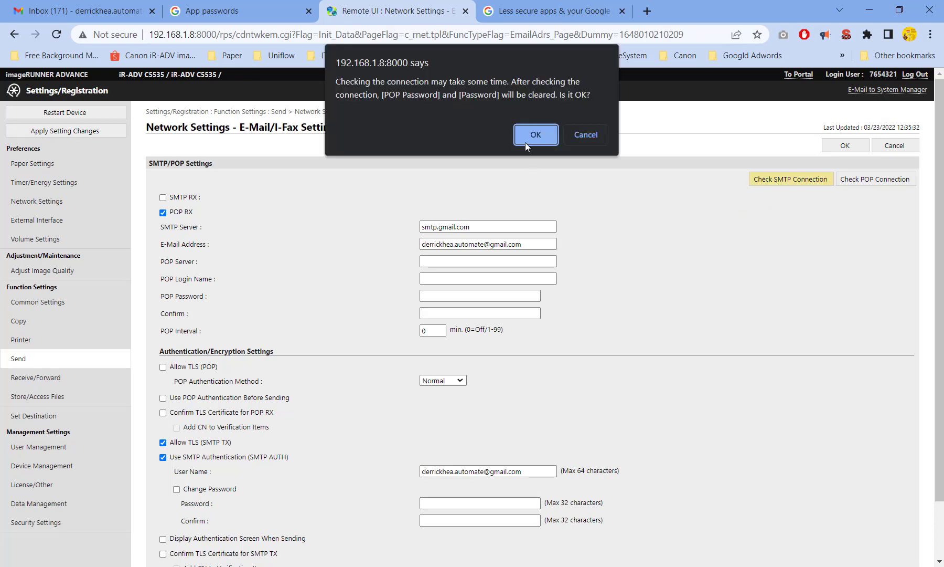
click(536, 134)
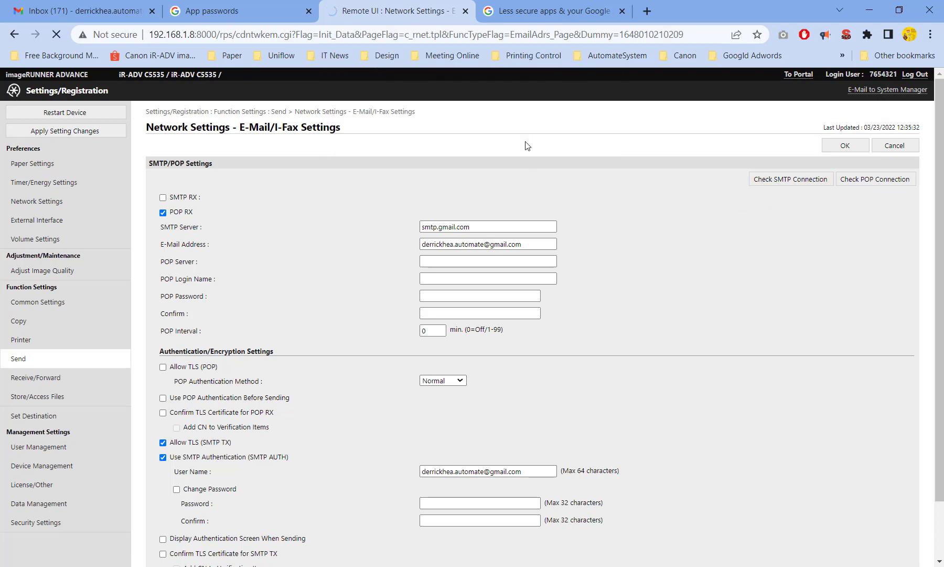
click(791, 178)
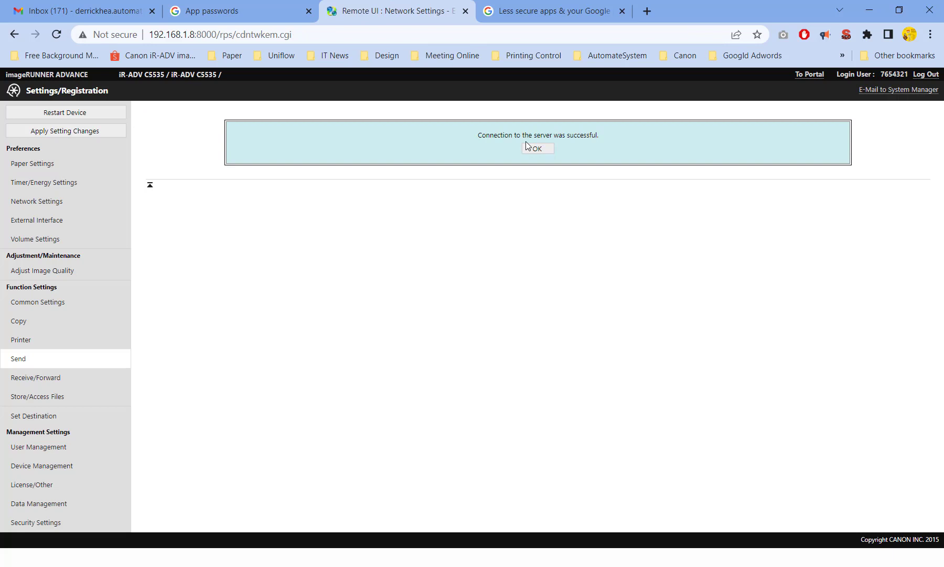
mouse_move(584, 139)
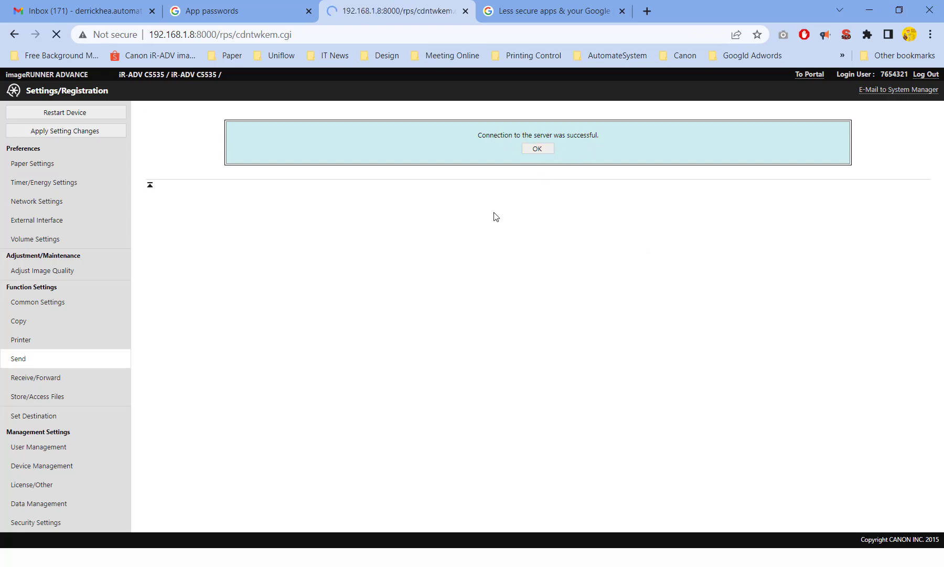
click(538, 148)
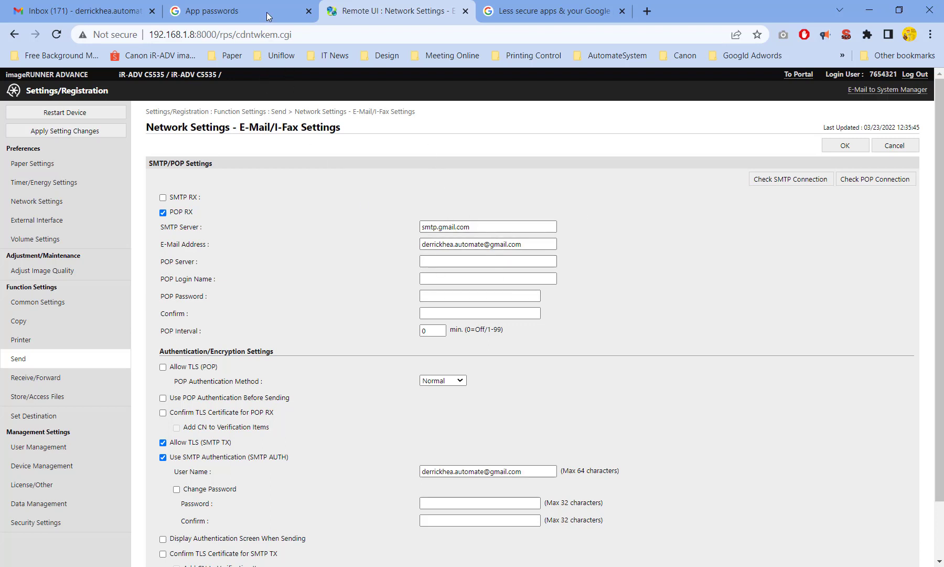
Switch to the App passwords tab and close it.
click(218, 11)
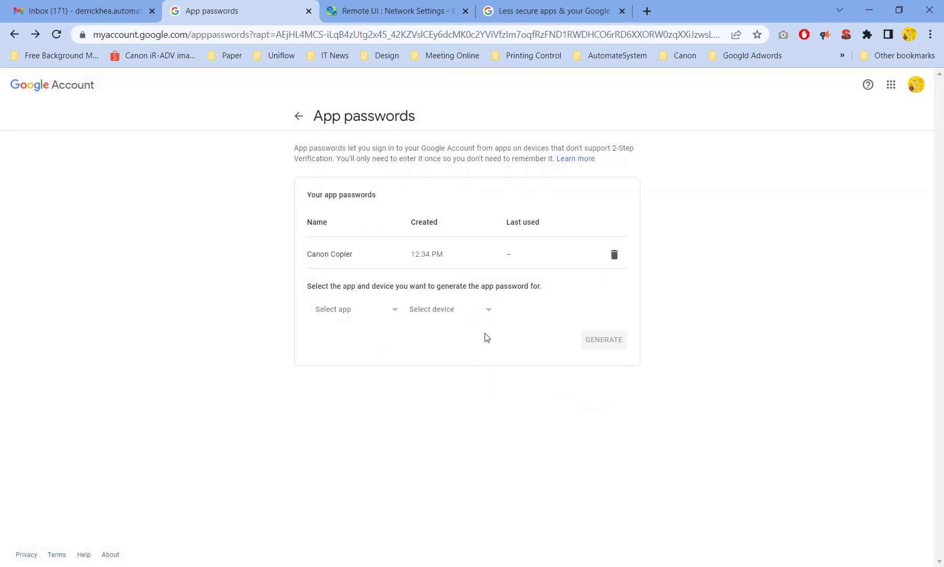
mouse_move(508, 255)
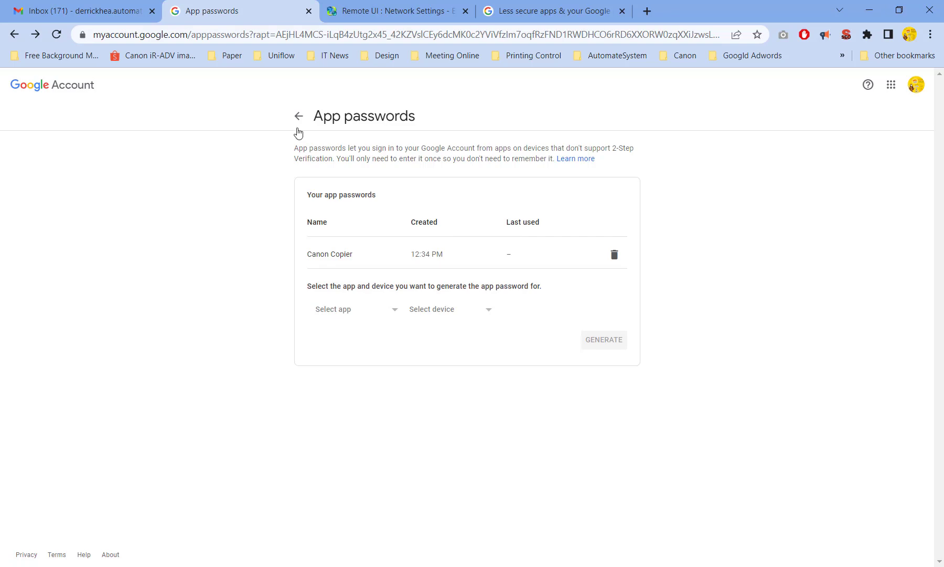
click(298, 116)
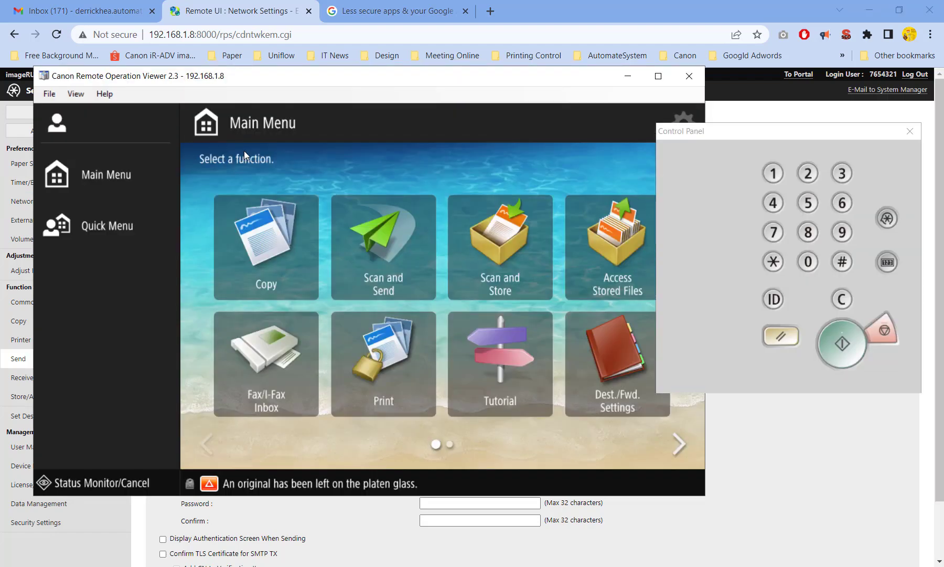
Scan an A4 original to Derrick-Email from the Address Book and view Status Monitor.
drag(723, 131, 723, 280)
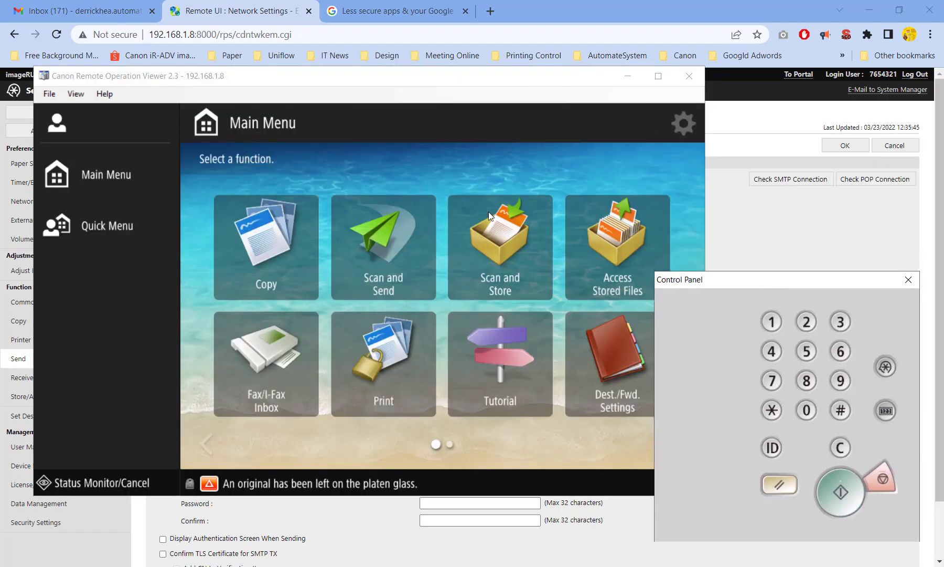
mouse_move(394, 265)
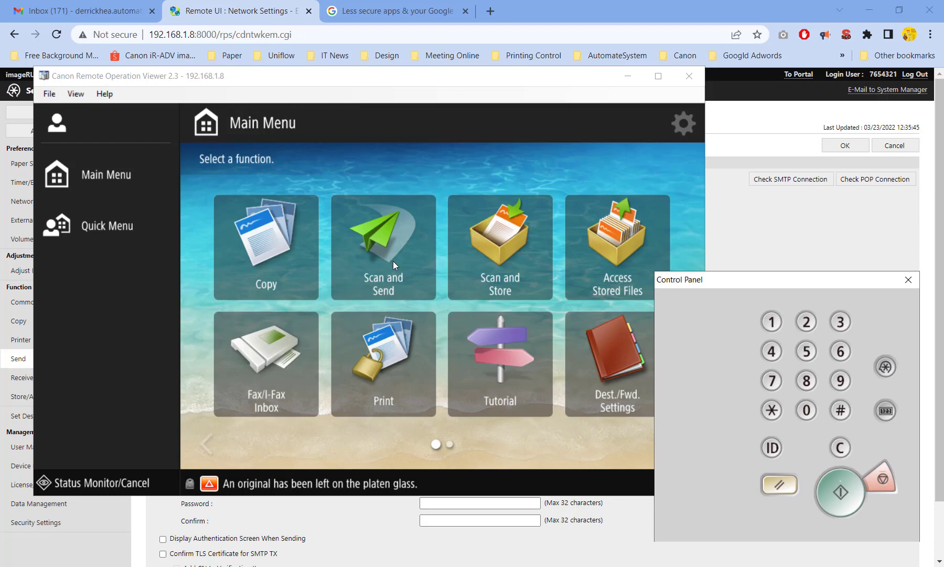
click(383, 247)
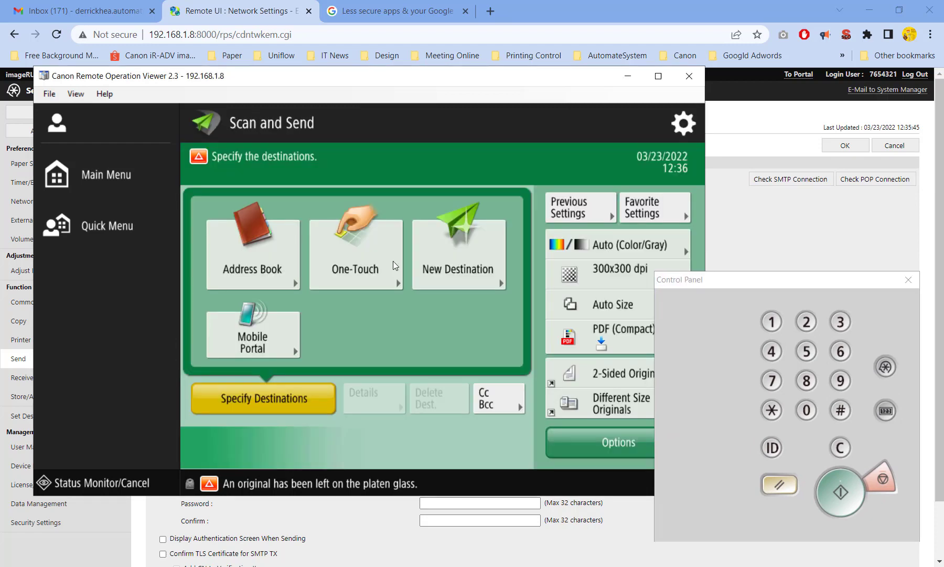
click(253, 243)
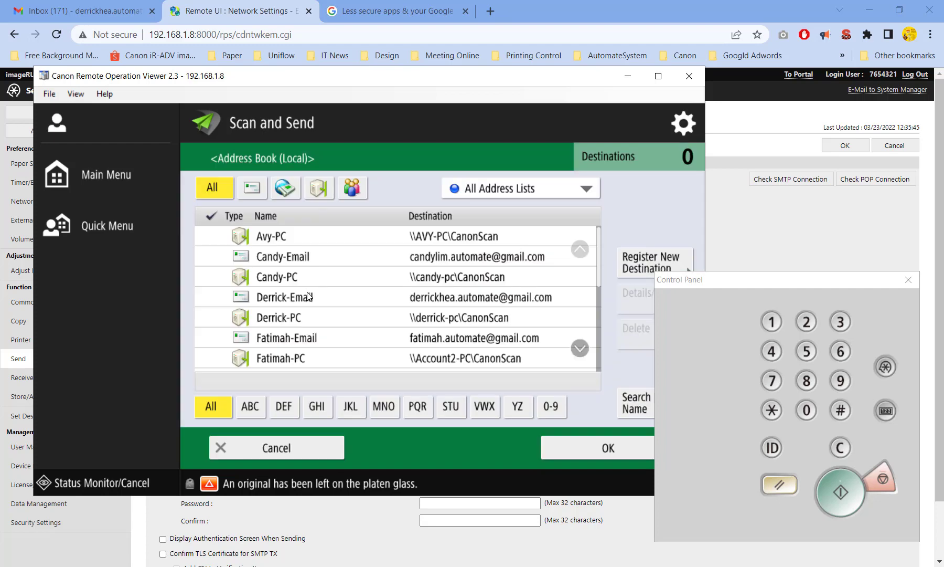
click(308, 297)
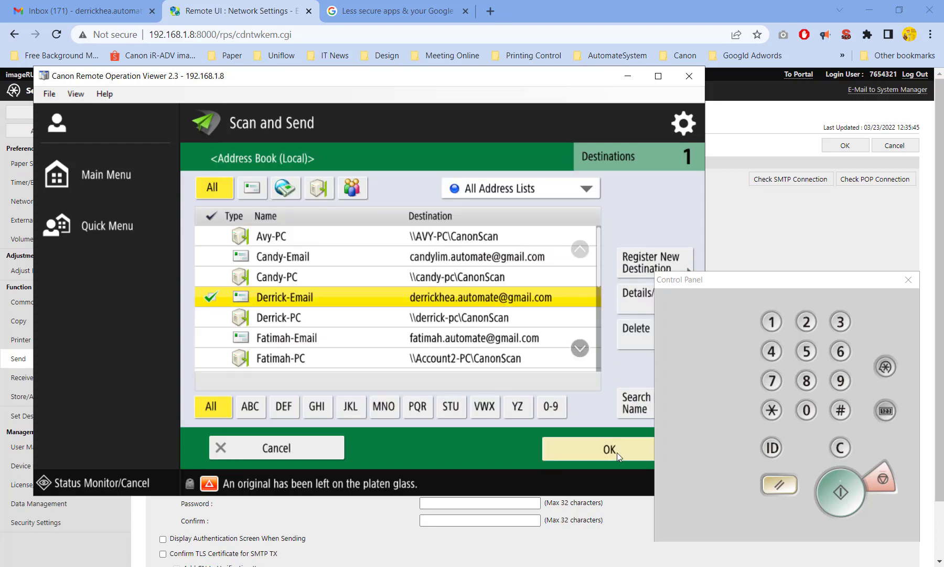
click(610, 448)
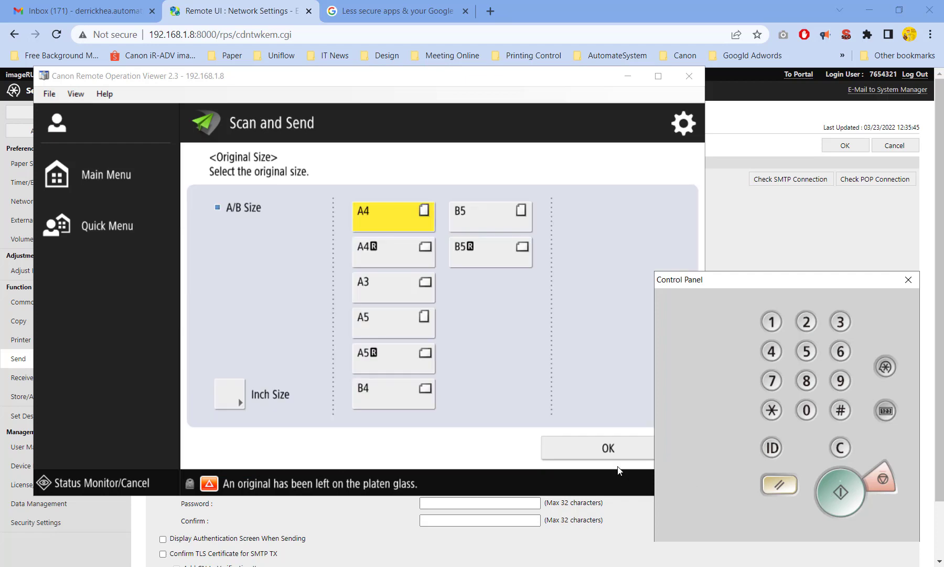
click(609, 448)
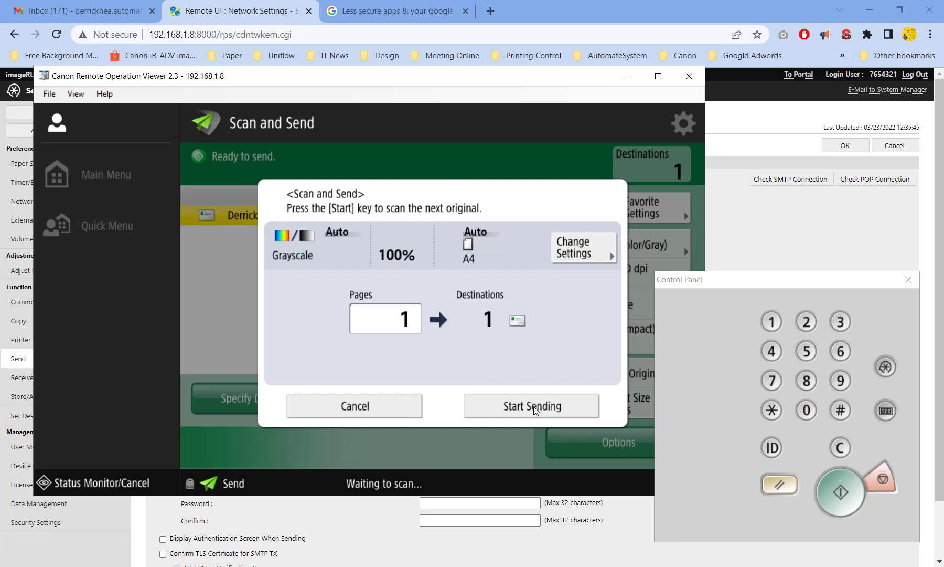
click(531, 405)
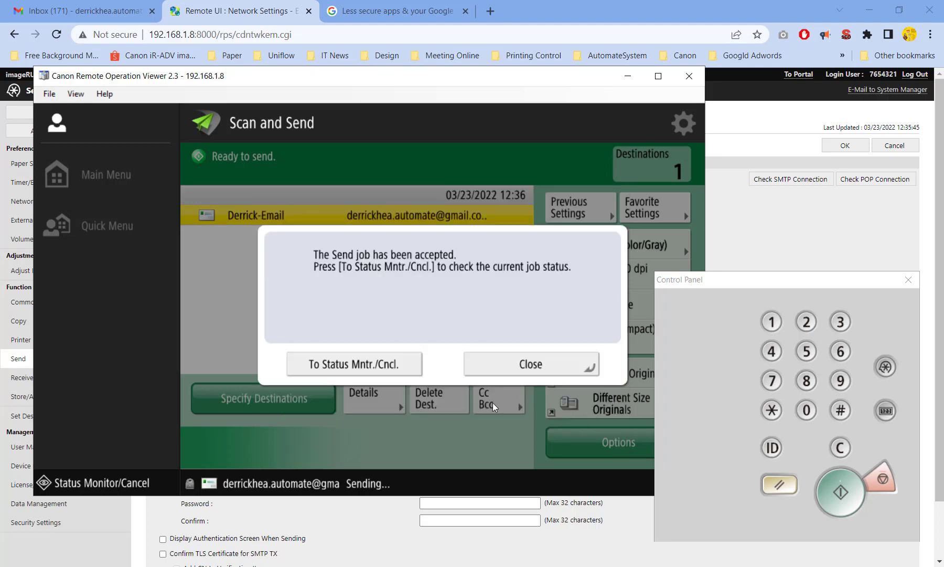
mouse_move(385, 368)
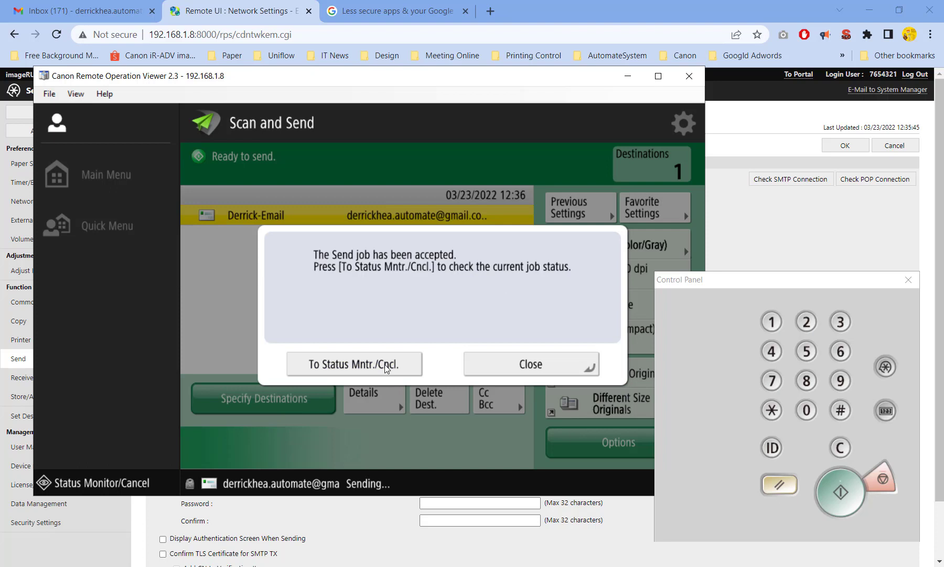
click(354, 363)
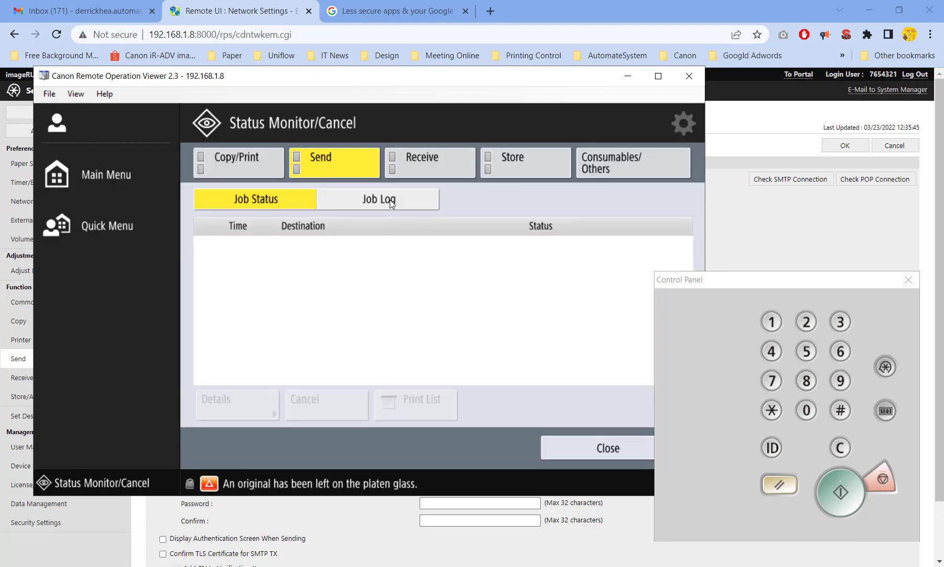
In Job Log, read error #839 on the failed 12:28 send, then check the 12:36 Derrick-Email send succeeded.
click(379, 198)
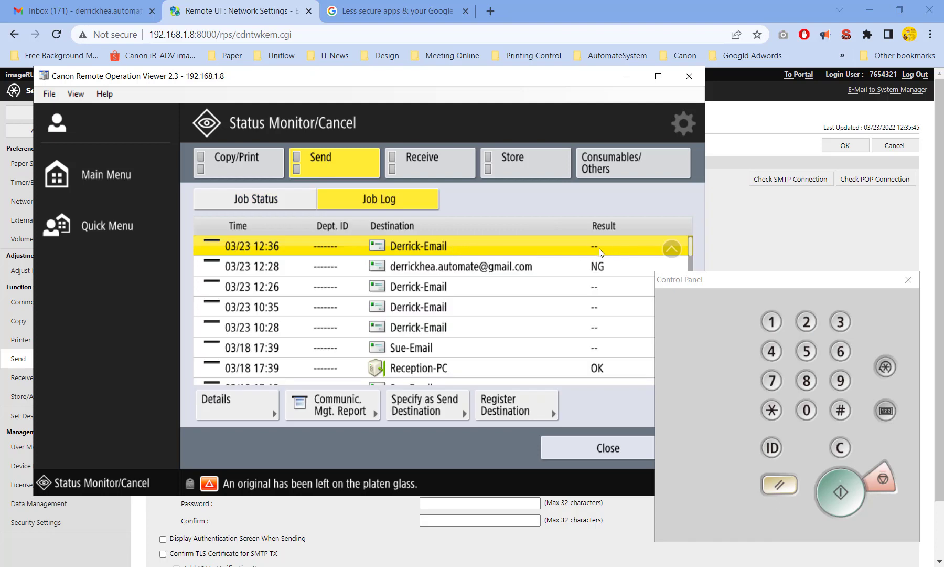
click(482, 266)
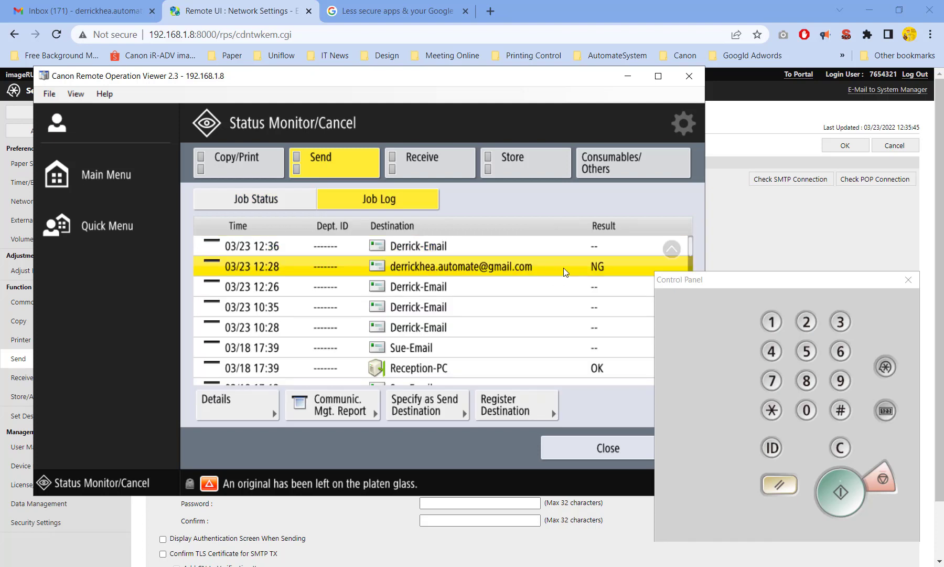
mouse_move(257, 409)
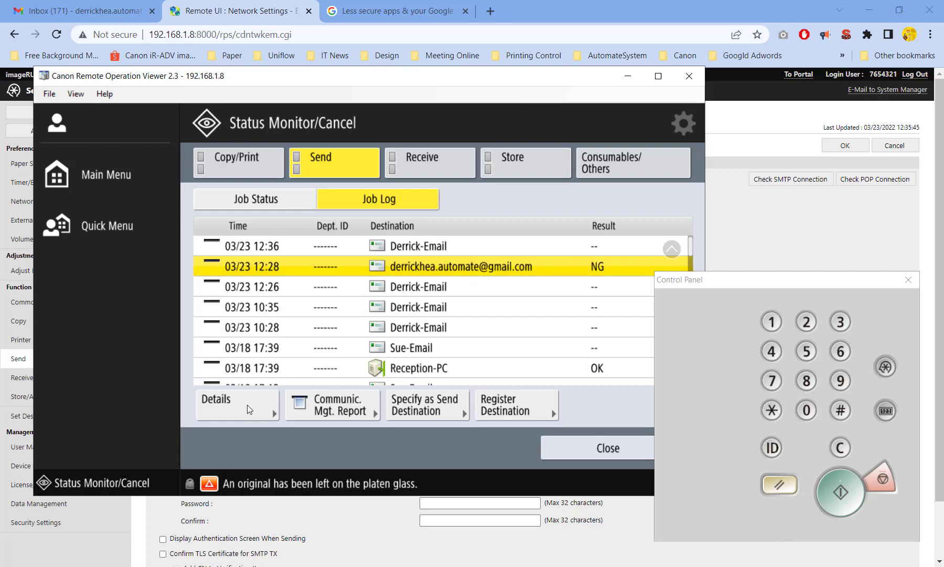
click(237, 405)
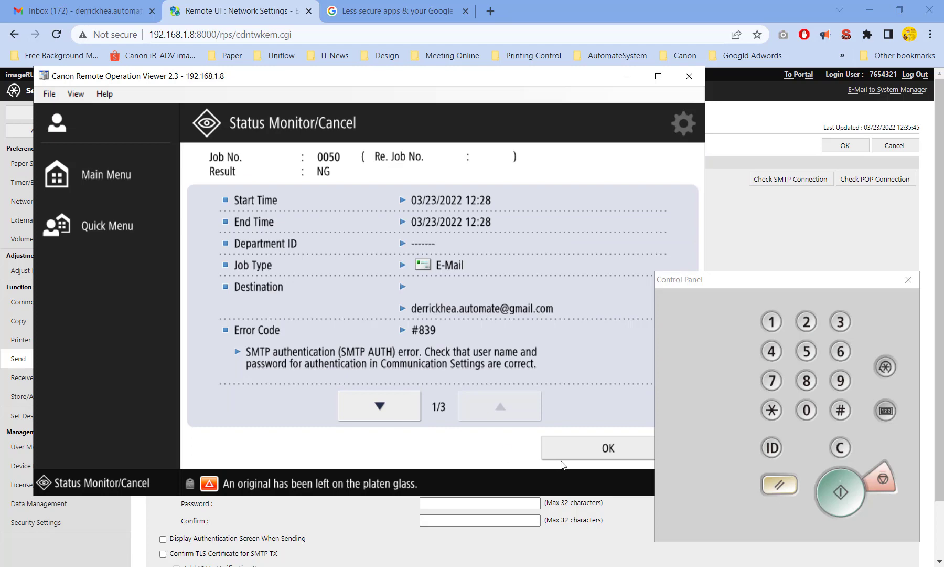
click(608, 447)
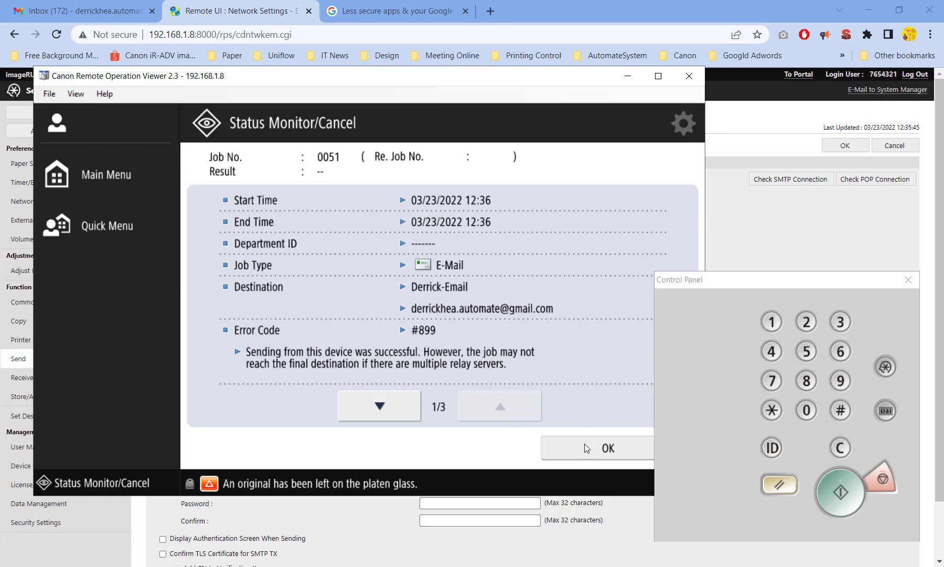
click(607, 447)
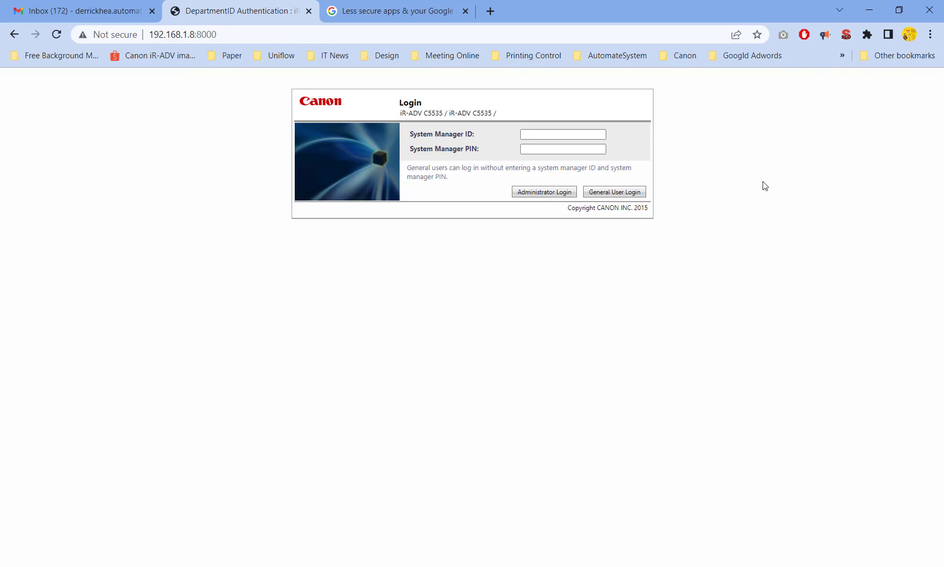
mouse_move(612, 320)
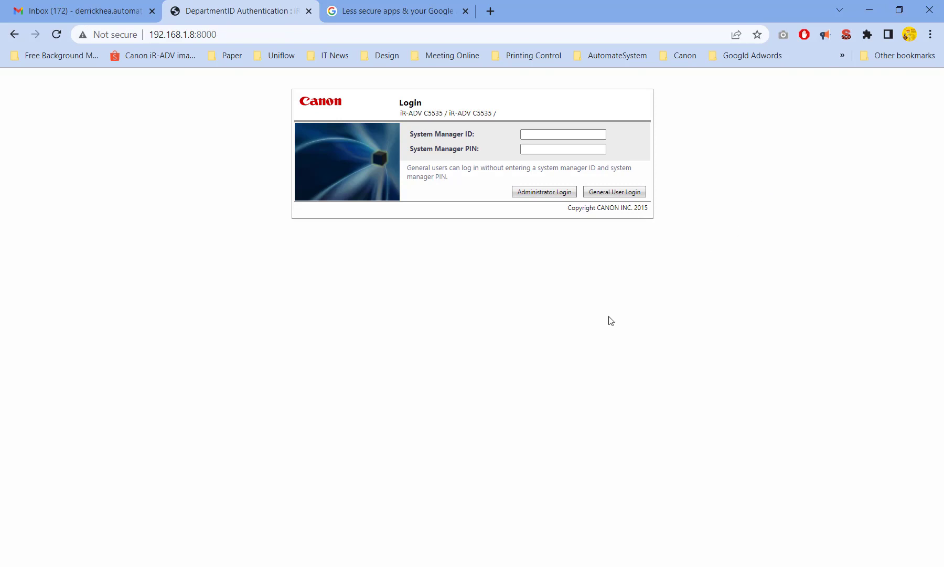
mouse_move(626, 319)
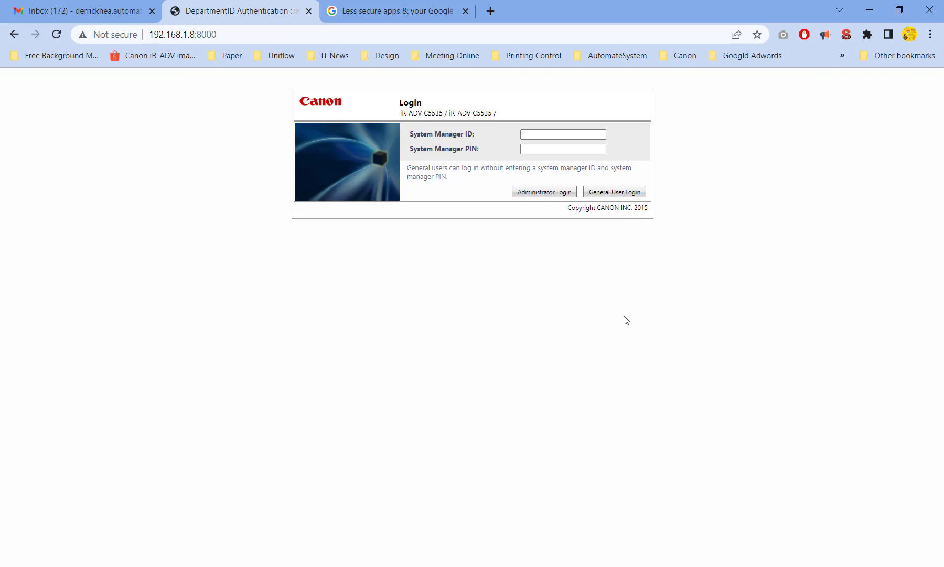
mouse_move(549, 308)
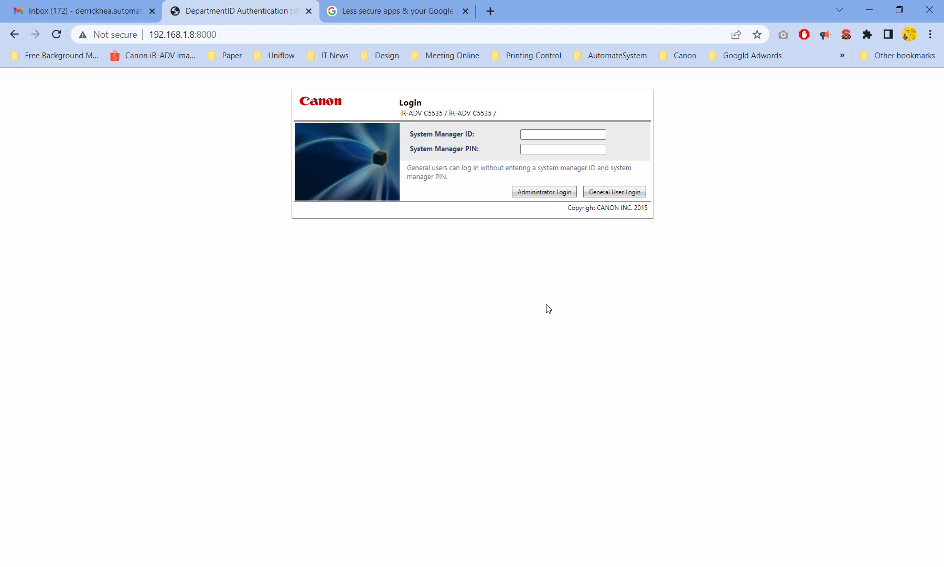
mouse_move(787, 202)
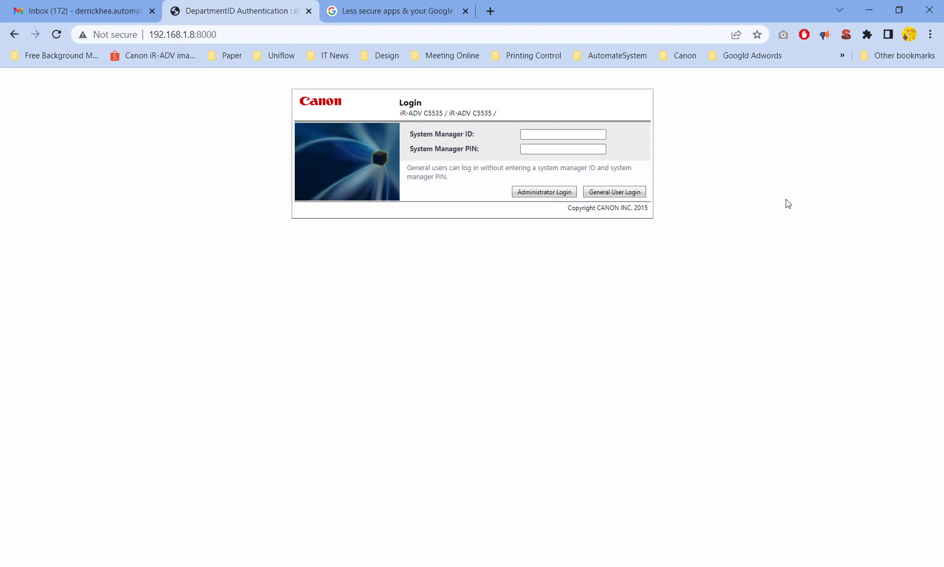
mouse_move(478, 216)
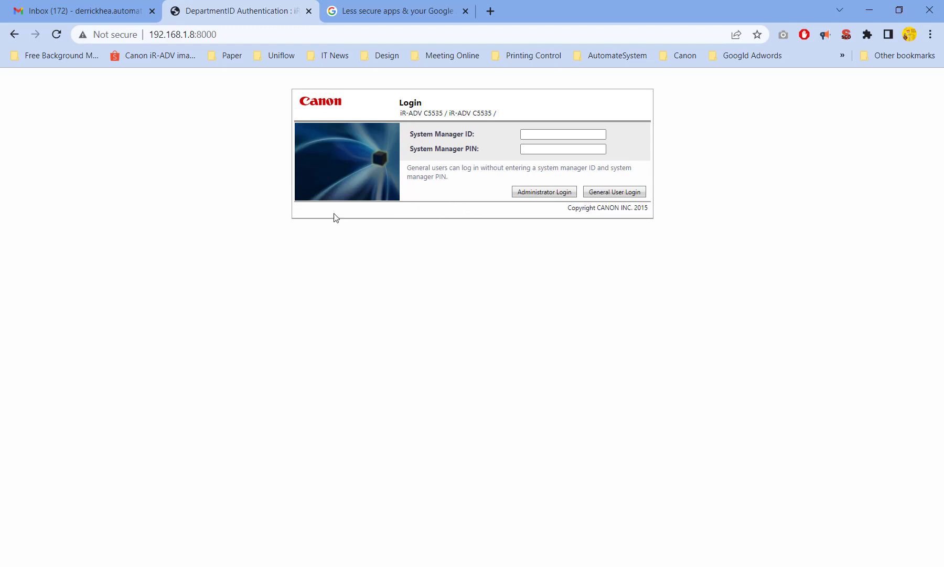
mouse_move(88, 17)
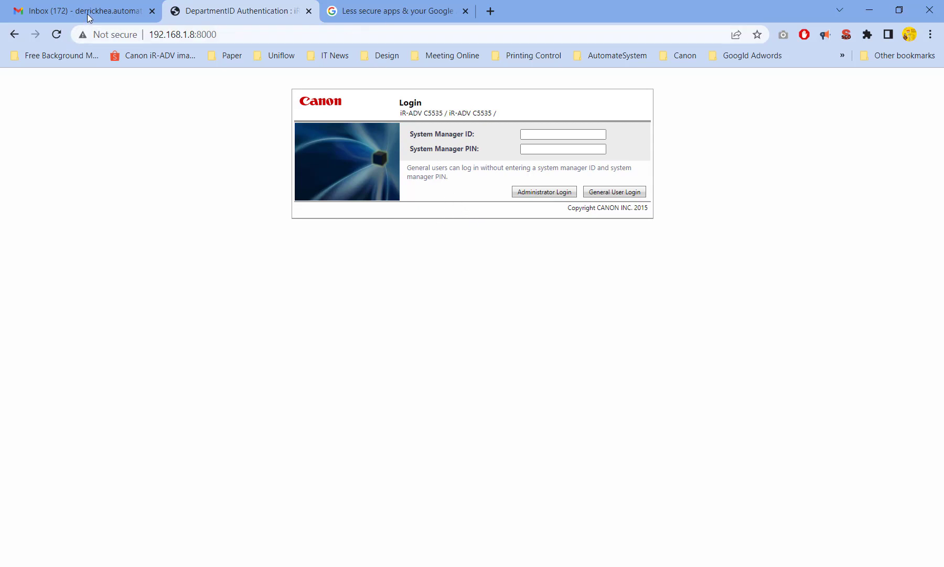